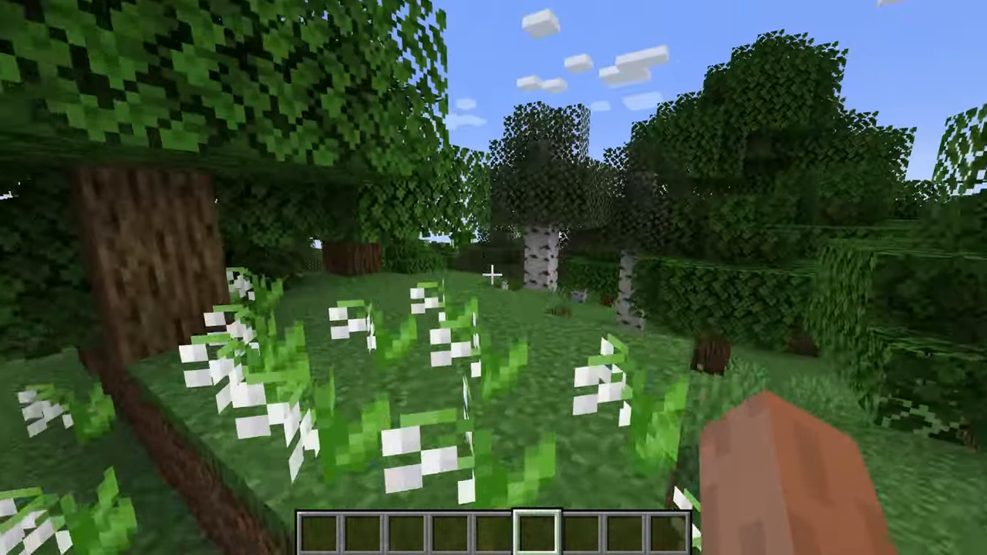
{"action": "mouse_move", "coordinate": [494, 278]}
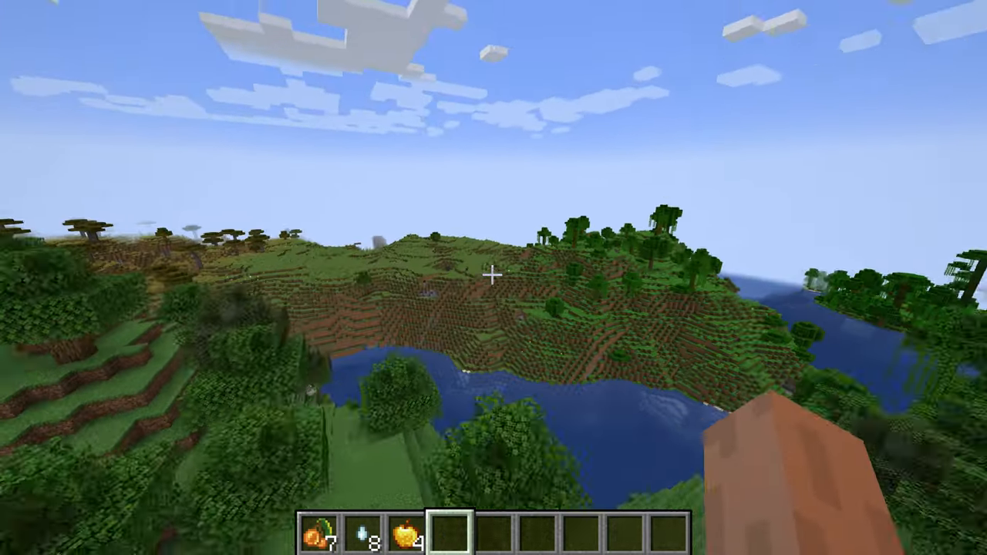
{"action": "mouse_move", "coordinate": [494, 278]}
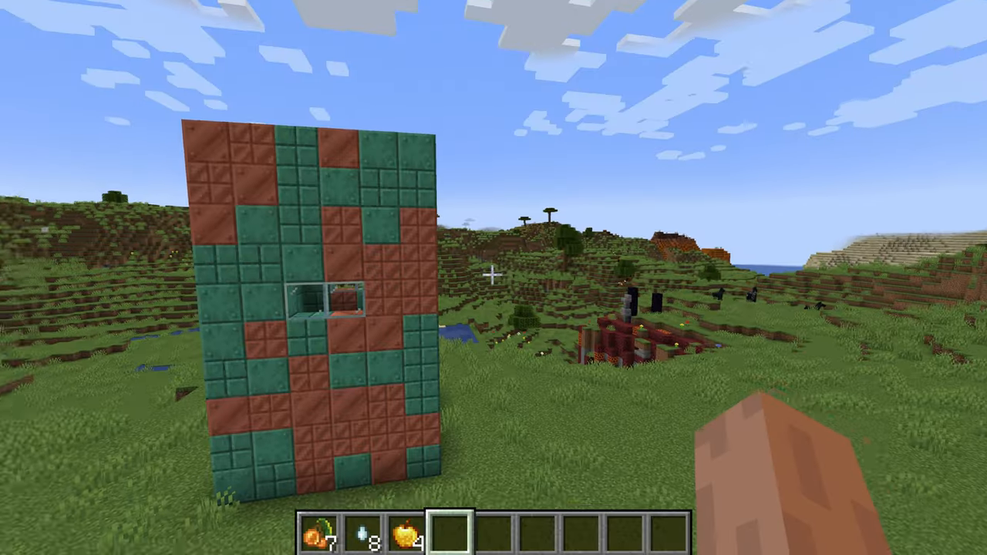
Hold the dirt block from the hotbar, facing the grassy plain by the copper wall.
{"action": "key", "text": "e"}
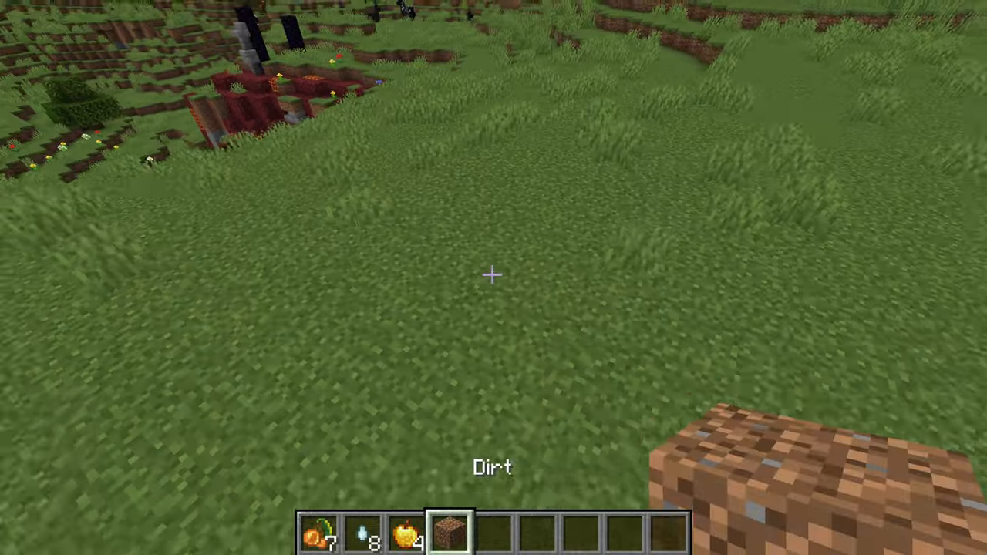
{"action": "mouse_move", "coordinate": [494, 275]}
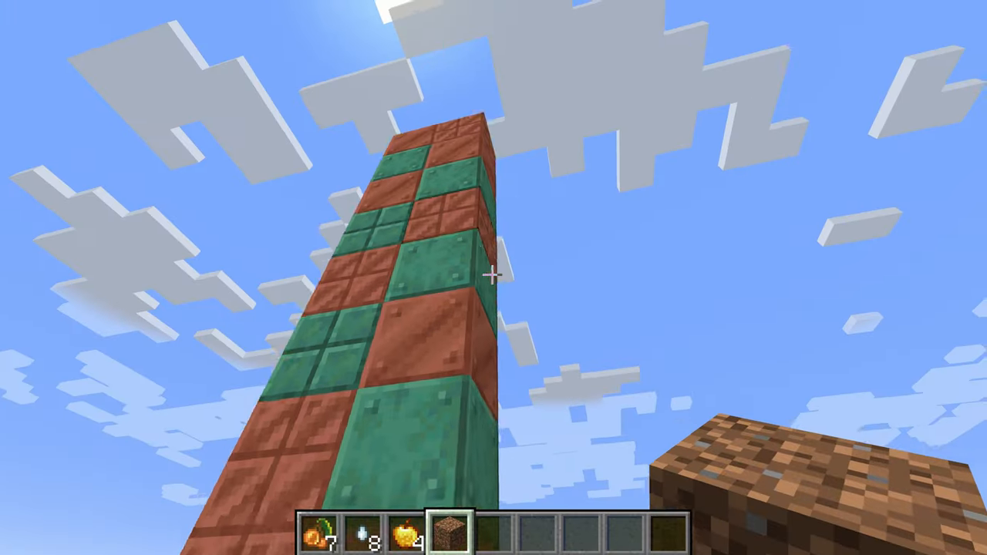
{"action": "mouse_move", "coordinate": [494, 278]}
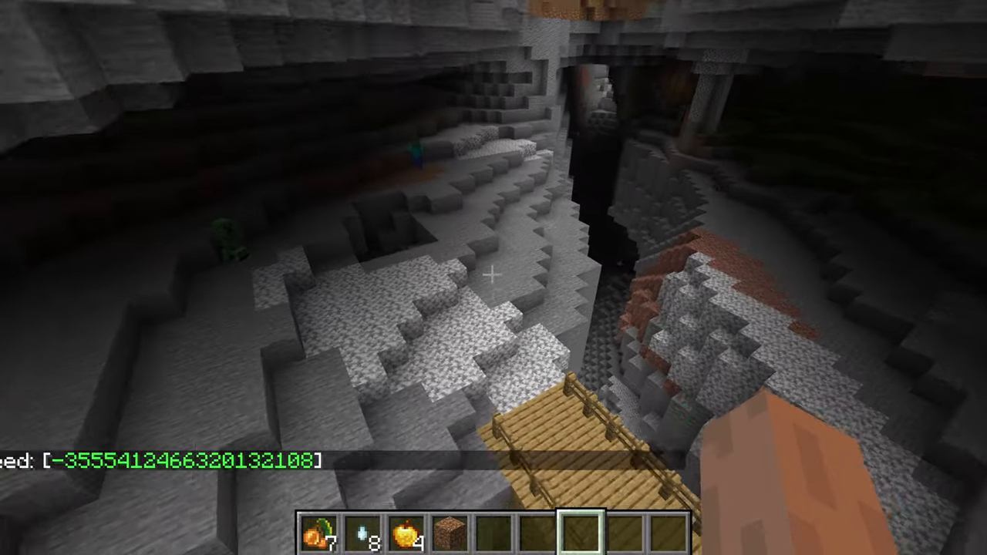
{"action": "mouse_move", "coordinate": [494, 278]}
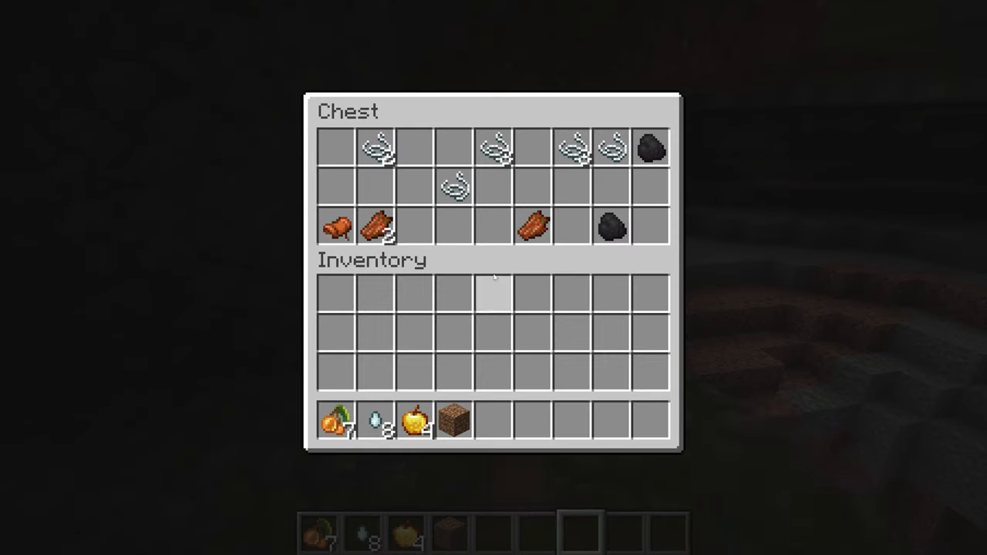
Leave the chest holding string, leather and coal and return to the cave.
{"action": "key", "text": "Escape"}
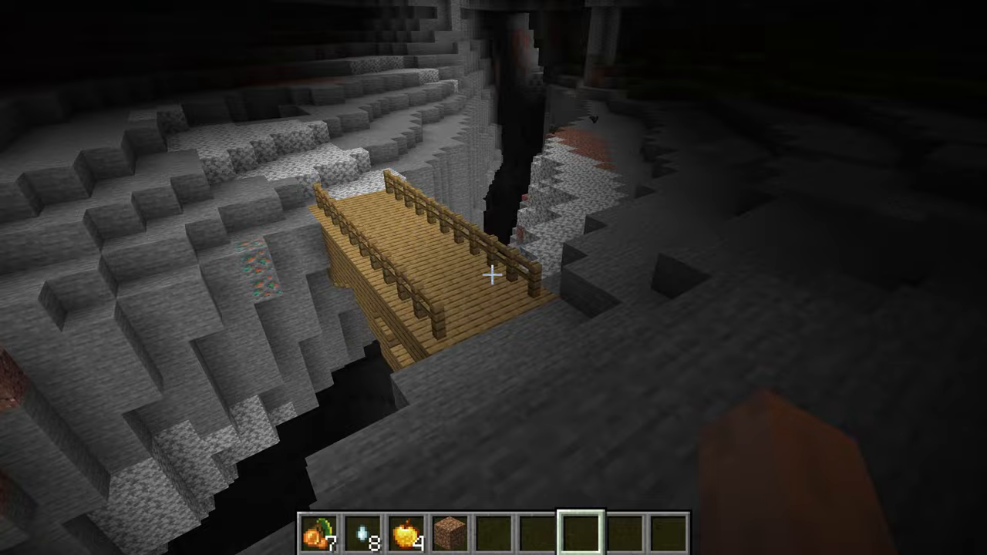
{"action": "mouse_move", "coordinate": [494, 278]}
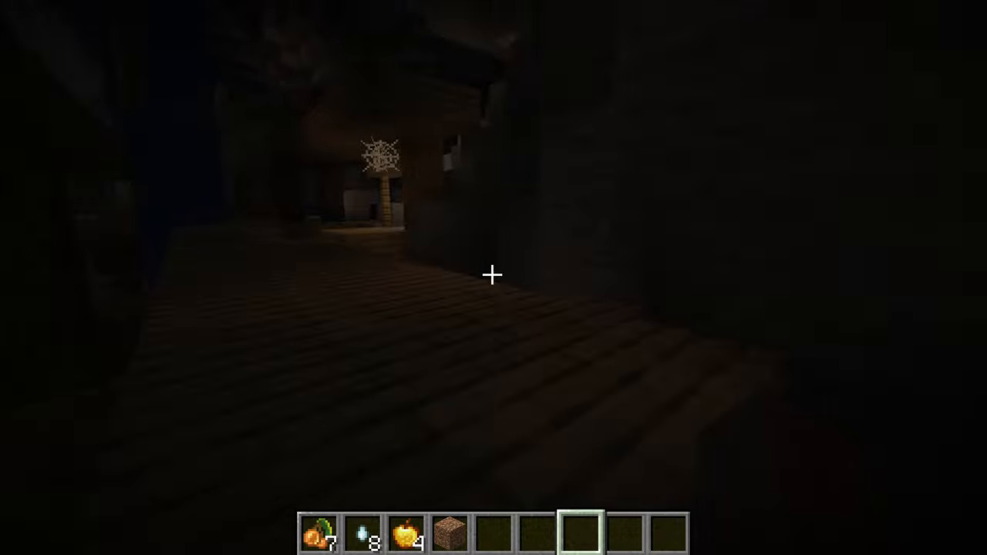
{"action": "mouse_move", "coordinate": [494, 277]}
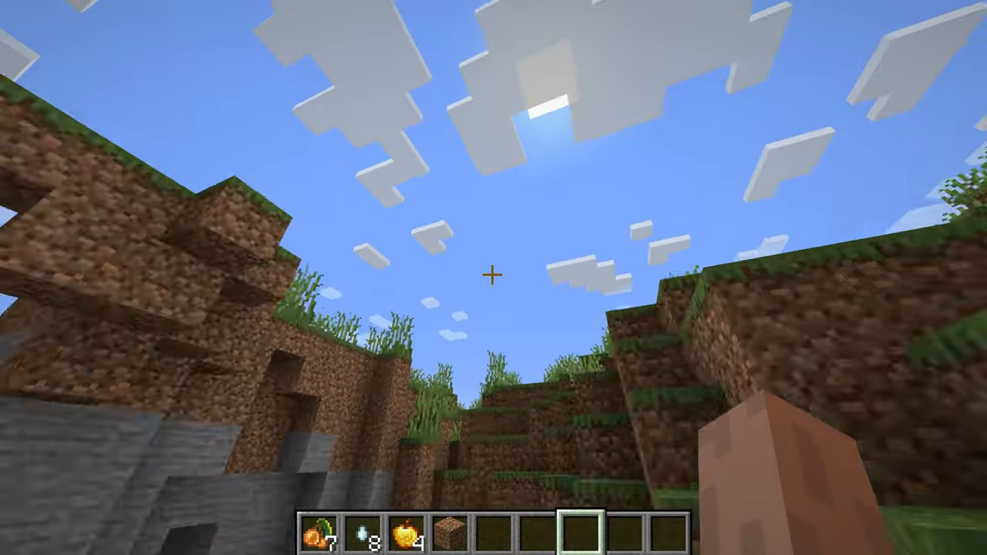
{"action": "mouse_move", "coordinate": [493, 278]}
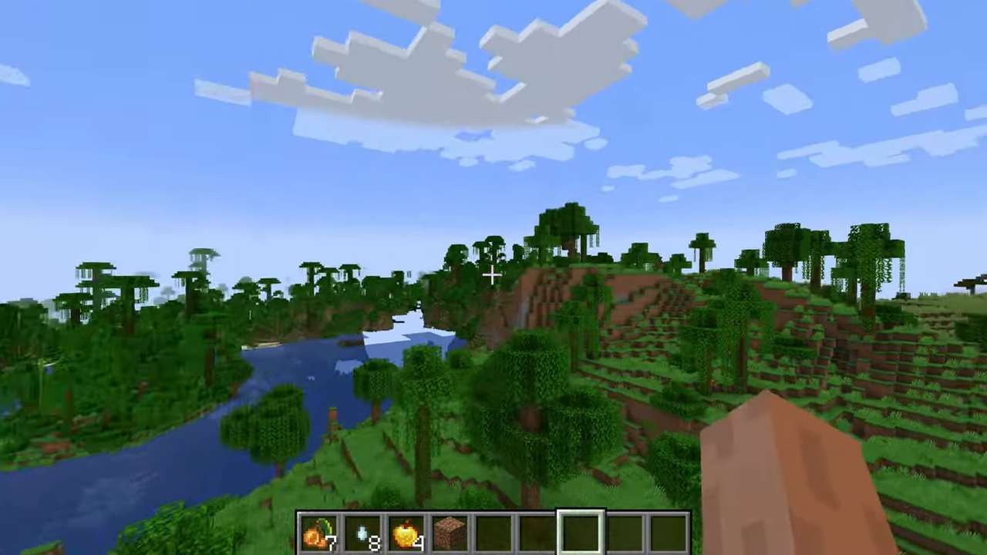
{"action": "mouse_move", "coordinate": [494, 278]}
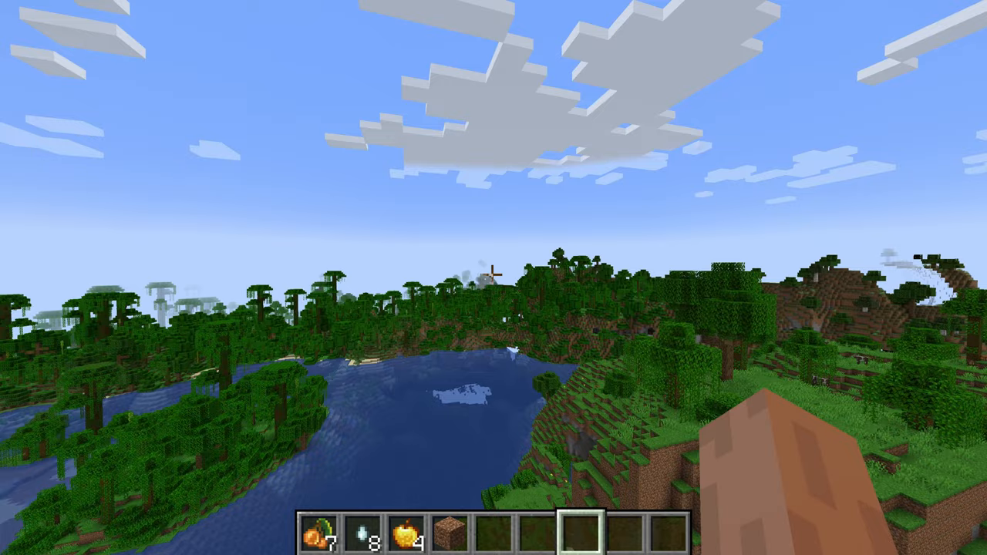
{"action": "mouse_move", "coordinate": [494, 278]}
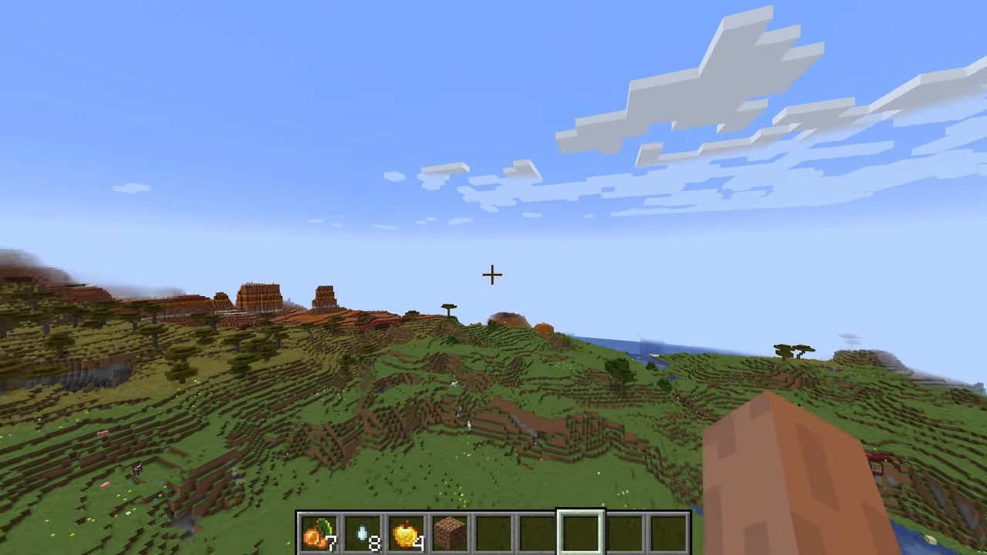
{"action": "mouse_move", "coordinate": [493, 278]}
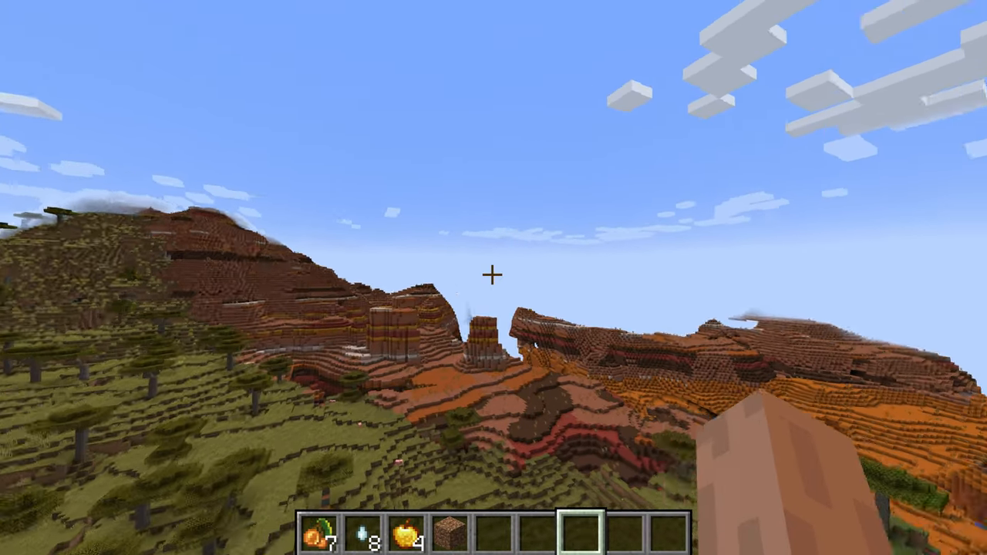
{"action": "mouse_move", "coordinate": [494, 278]}
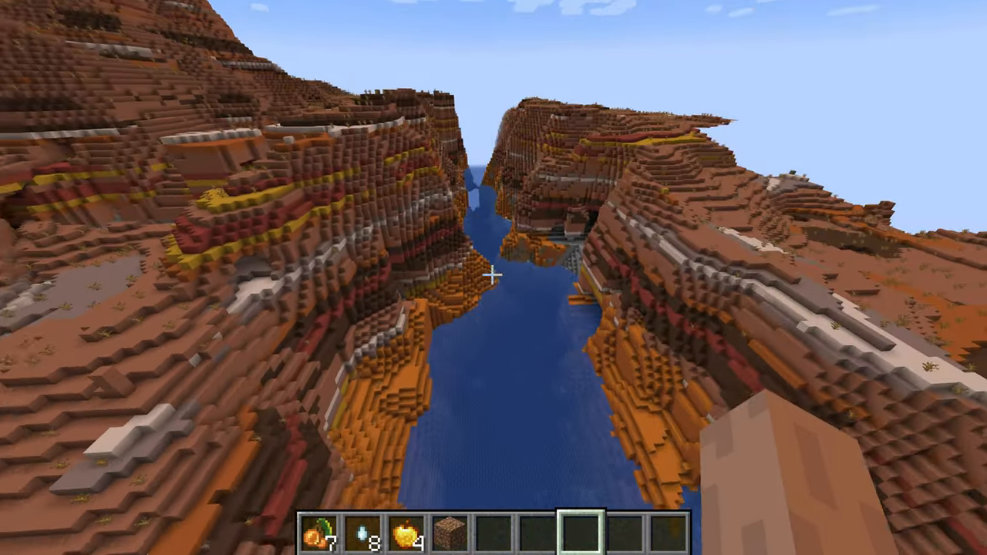
{"action": "mouse_move", "coordinate": [494, 277]}
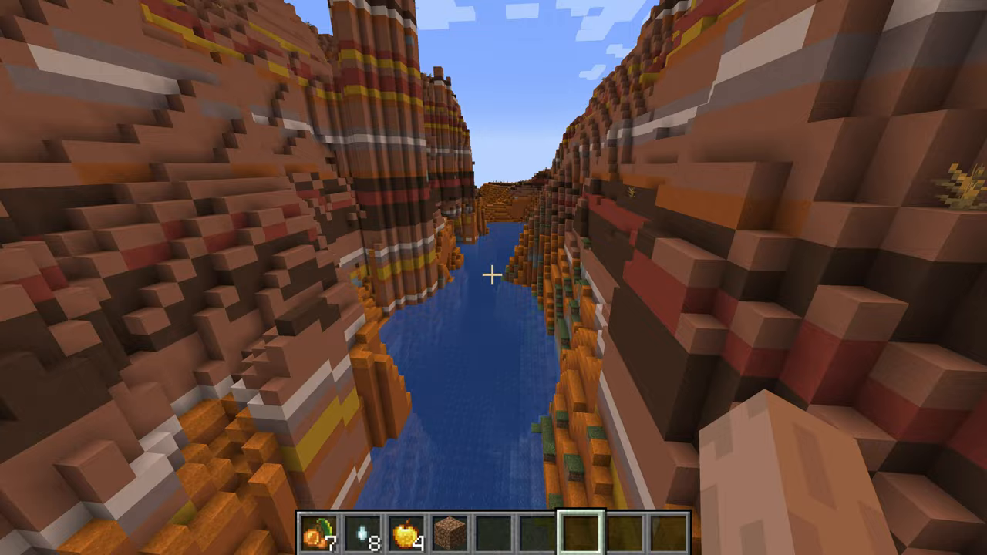
{"action": "mouse_move", "coordinate": [494, 278]}
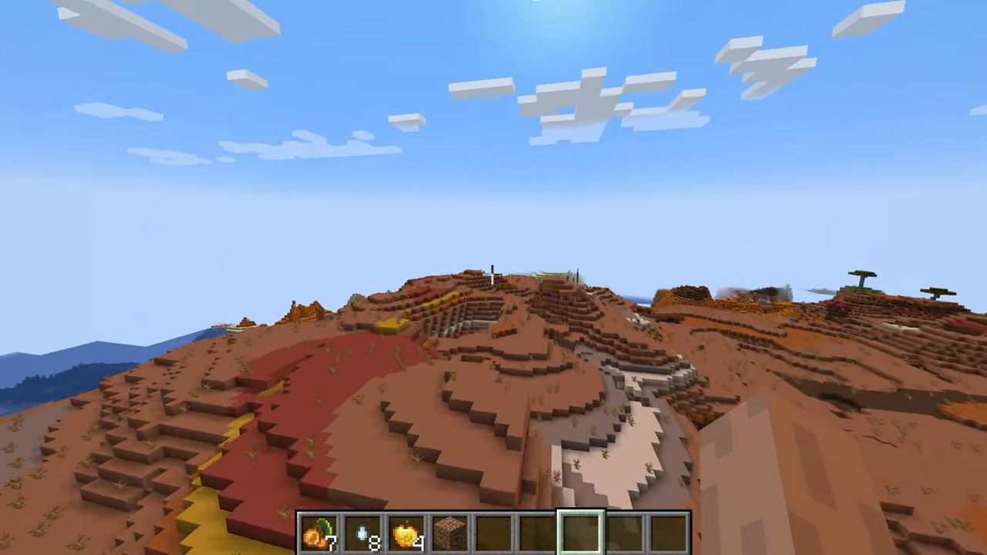
{"action": "mouse_move", "coordinate": [494, 278]}
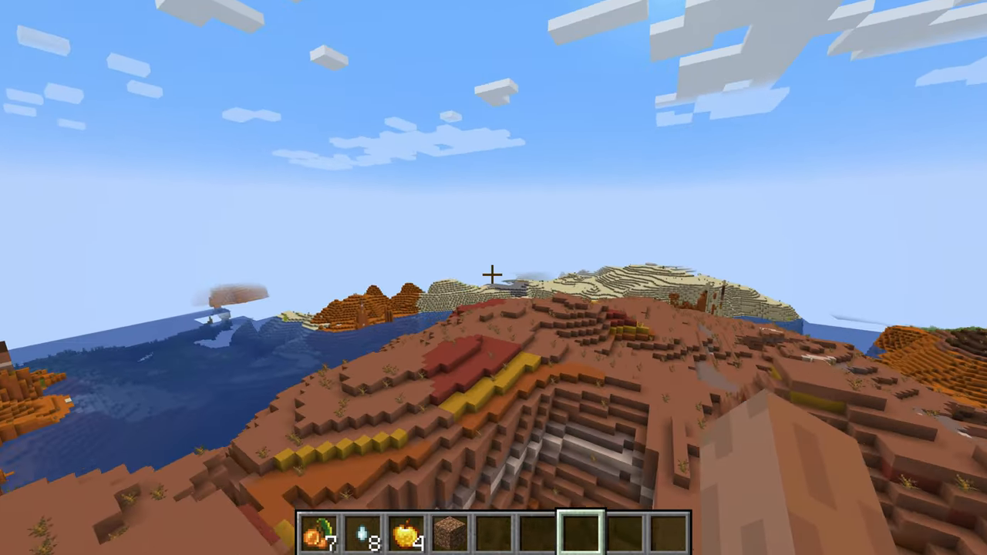
{"action": "mouse_move", "coordinate": [493, 278]}
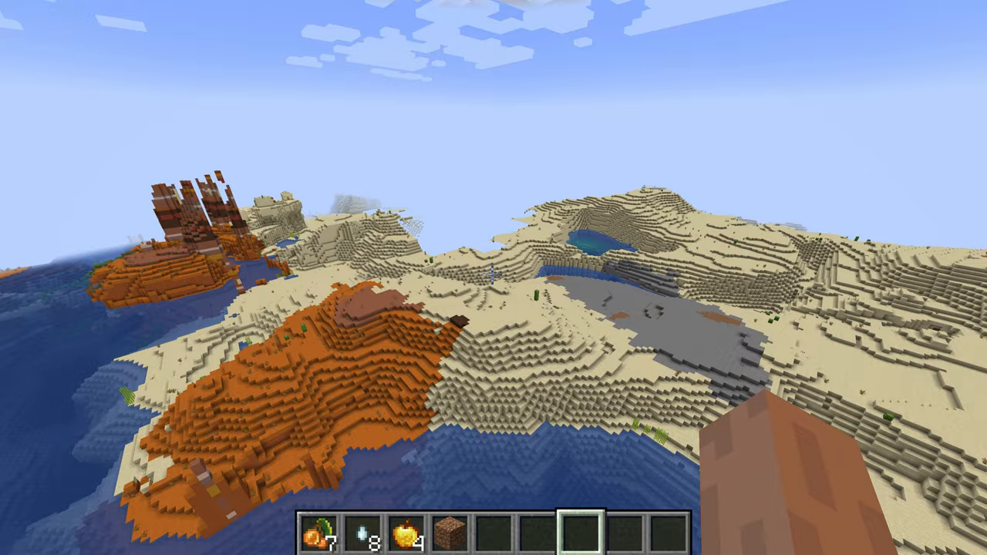
{"action": "mouse_move", "coordinate": [494, 277]}
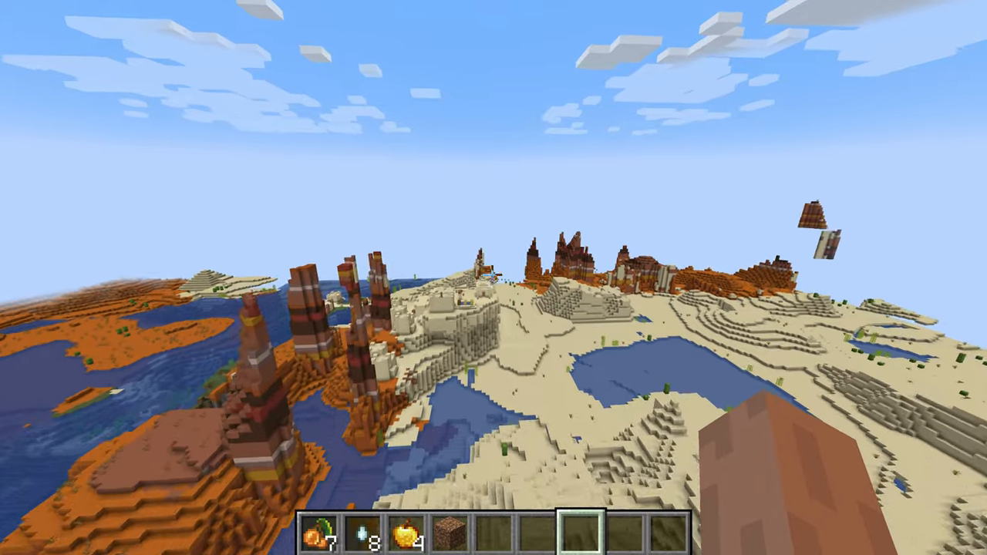
{"action": "mouse_move", "coordinate": [493, 278]}
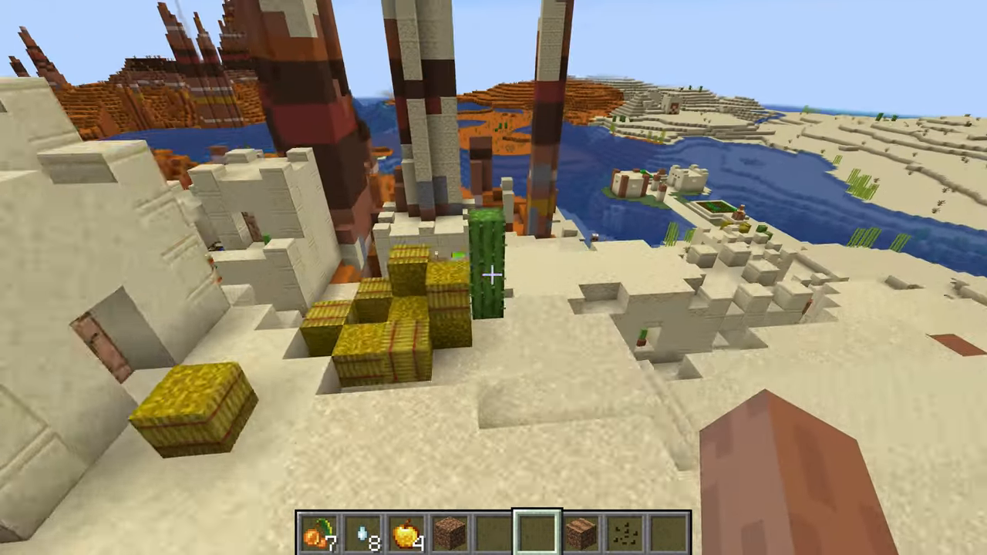
{"action": "mouse_move", "coordinate": [494, 277]}
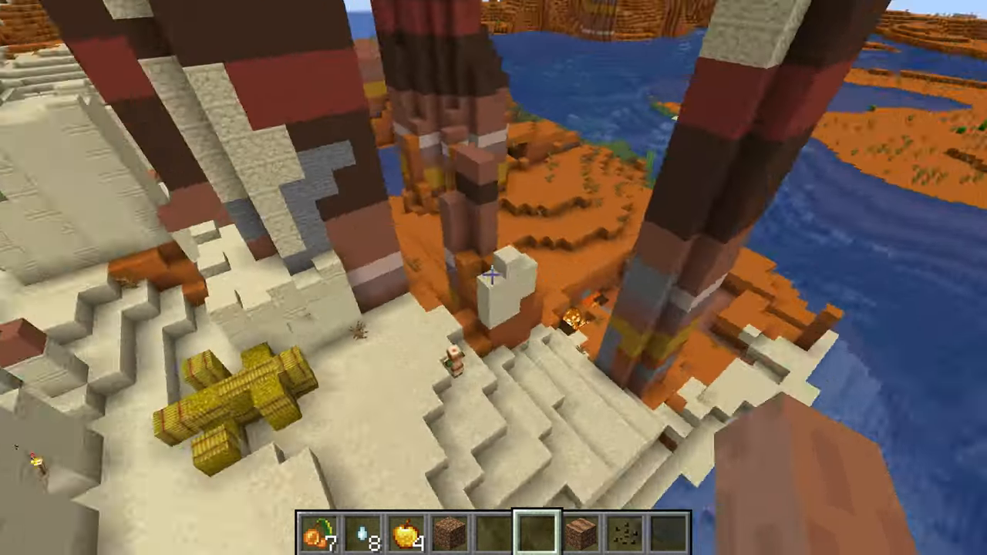
{"action": "mouse_move", "coordinate": [494, 278]}
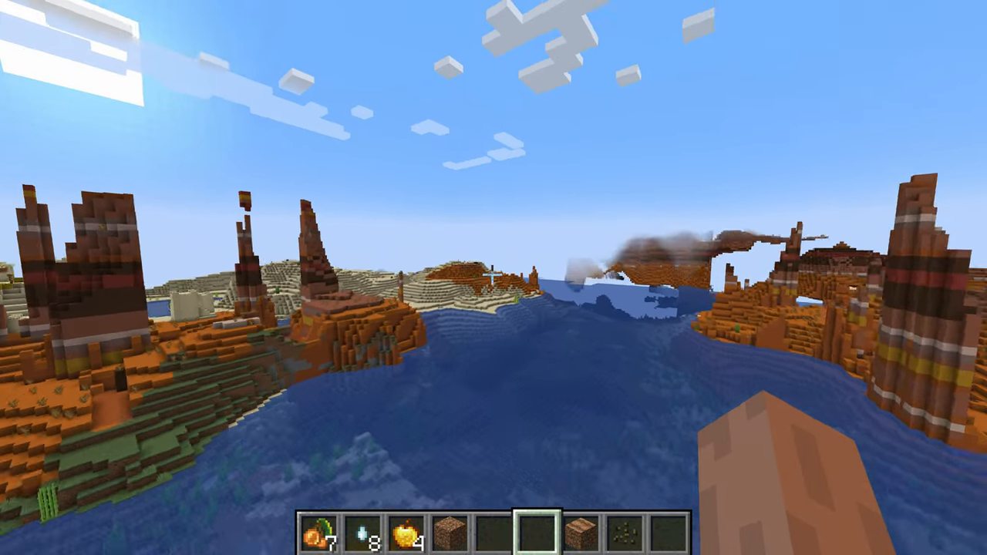
{"action": "mouse_move", "coordinate": [494, 278]}
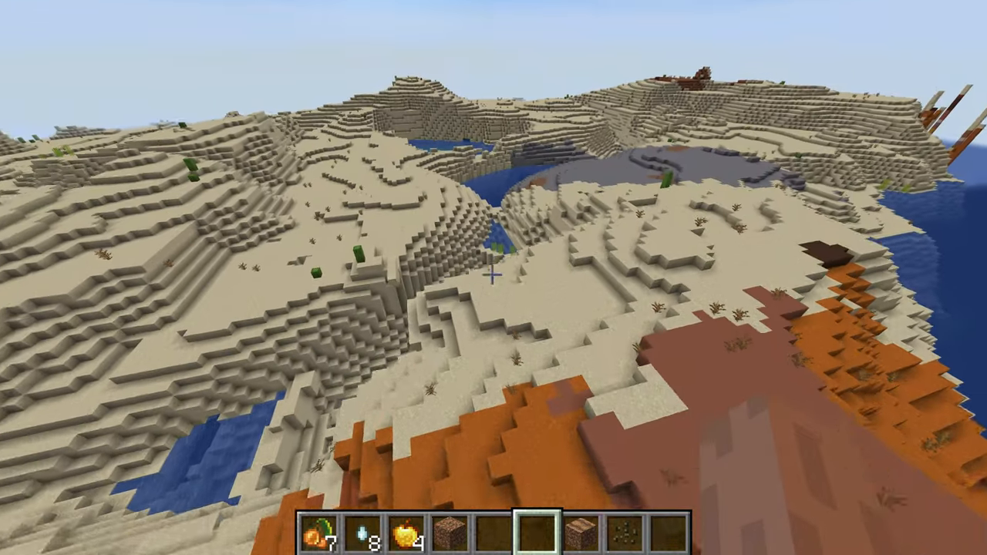
{"action": "mouse_move", "coordinate": [494, 278]}
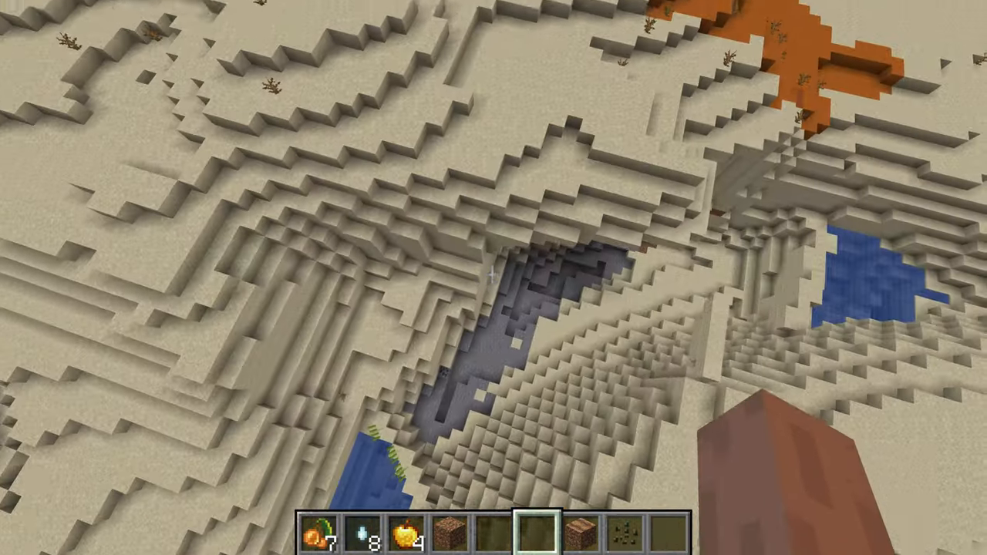
{"action": "mouse_move", "coordinate": [494, 278]}
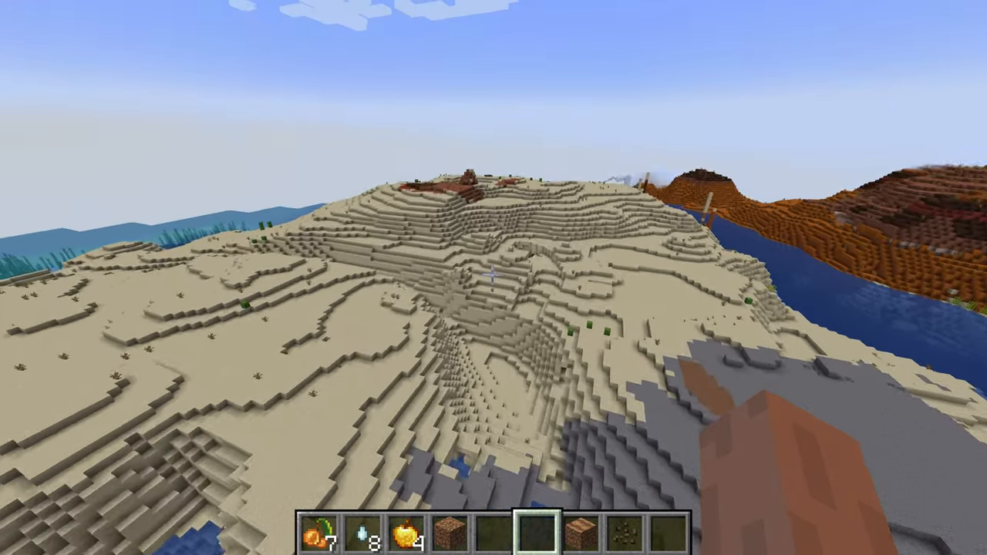
{"action": "key", "text": "Escape"}
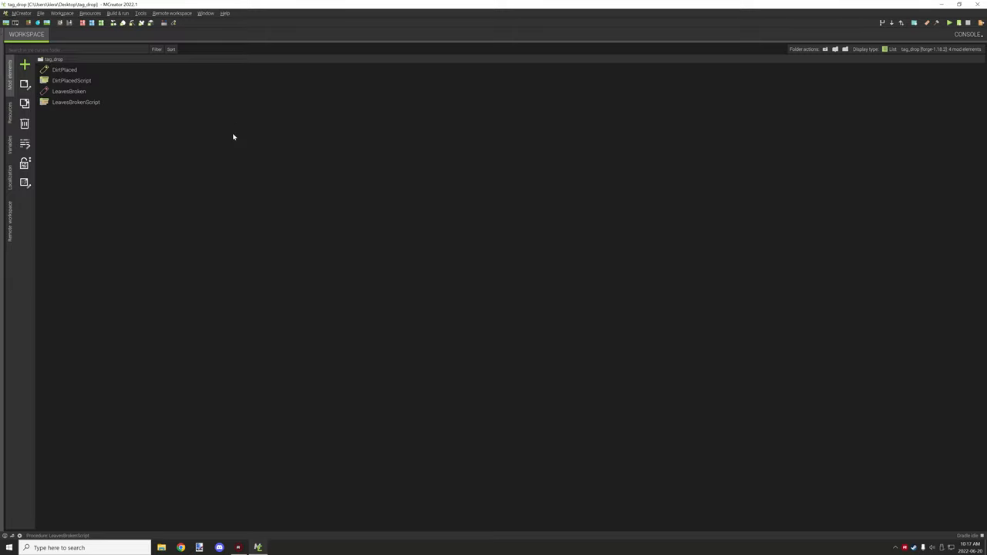
{"action": "mouse_move", "coordinate": [231, 124]}
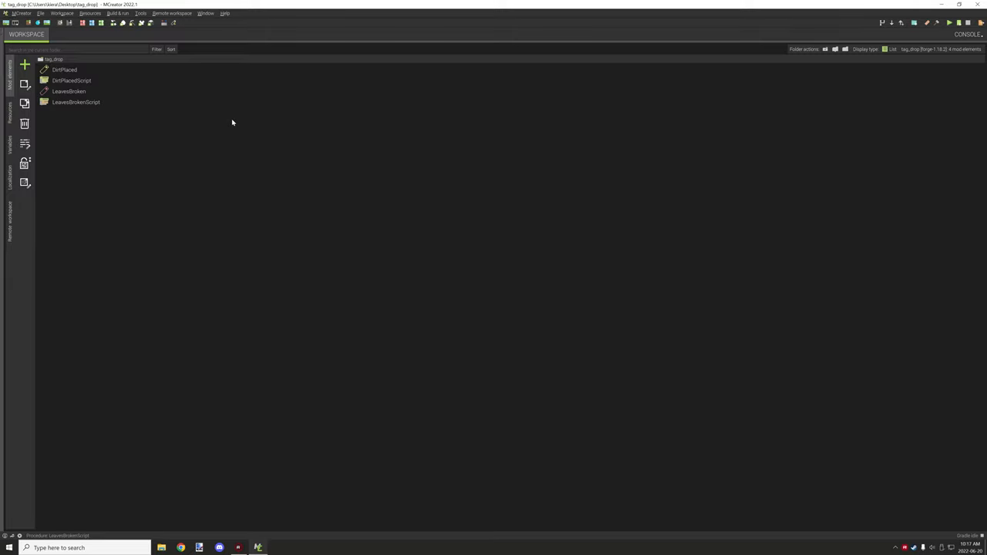
{"action": "mouse_move", "coordinate": [188, 111]}
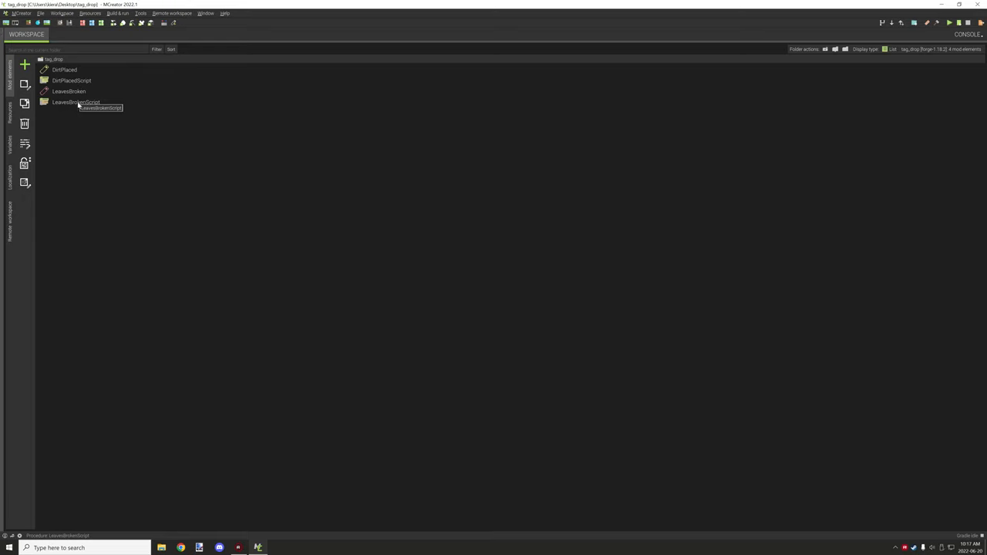
{"action": "left_click", "coordinate": [68, 91]}
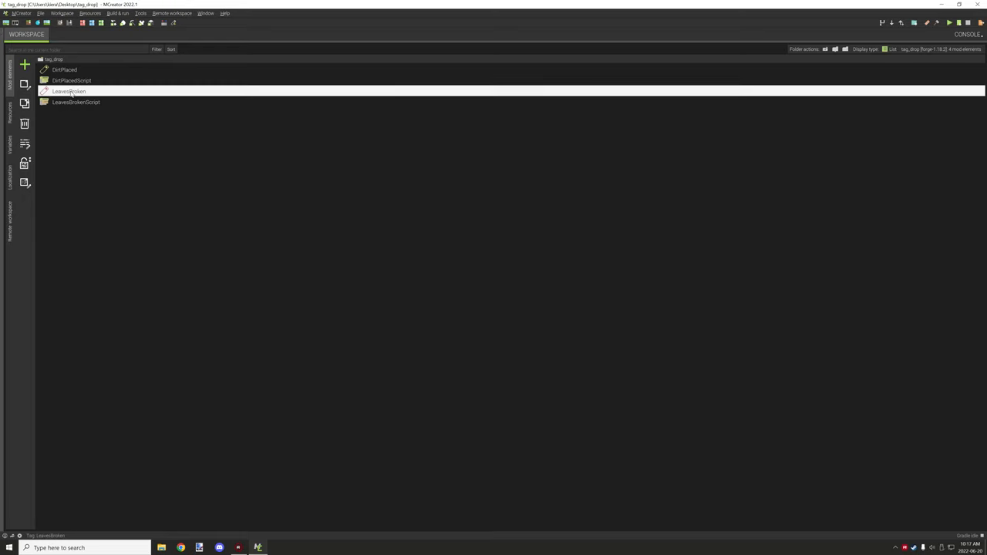
{"action": "double_click", "coordinate": [68, 91]}
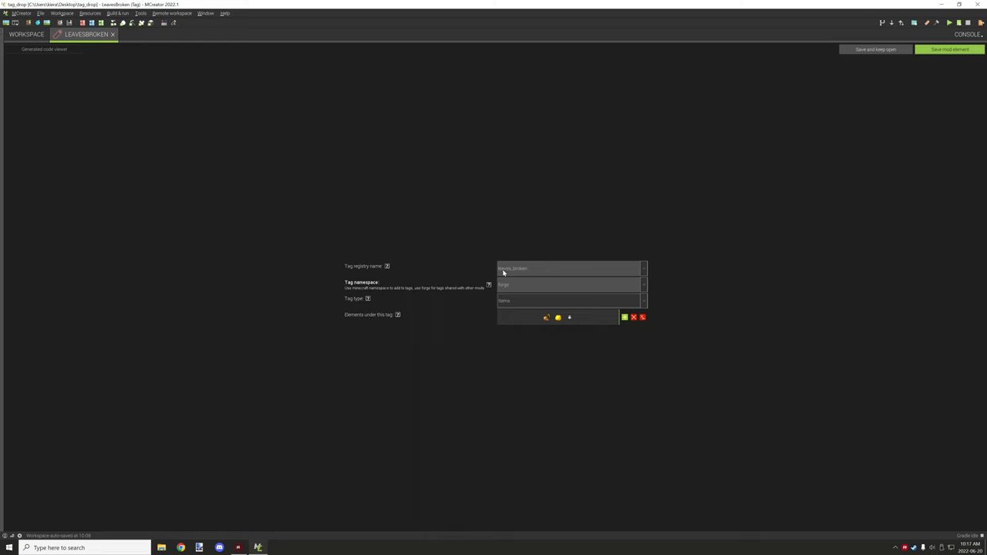
{"action": "mouse_move", "coordinate": [515, 281]}
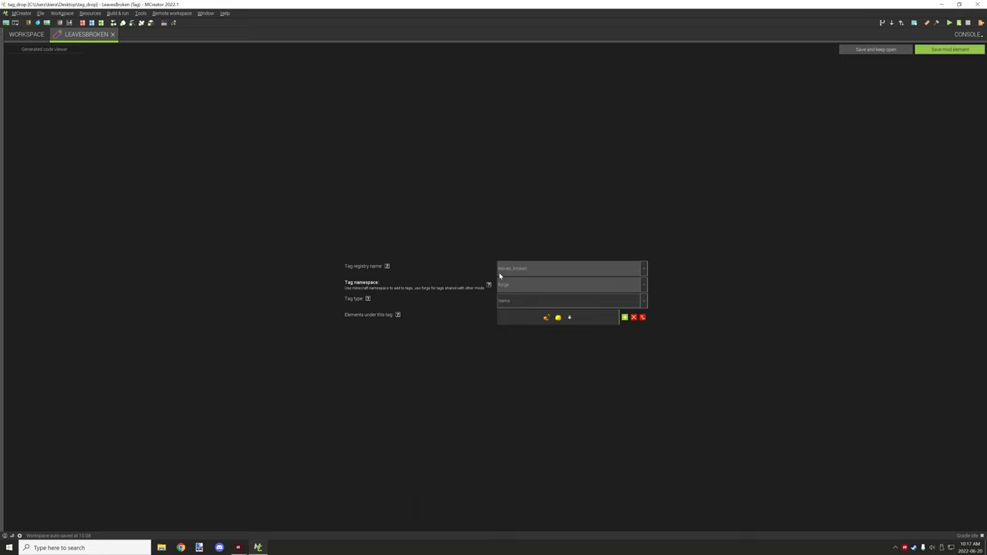
{"action": "mouse_move", "coordinate": [562, 270]}
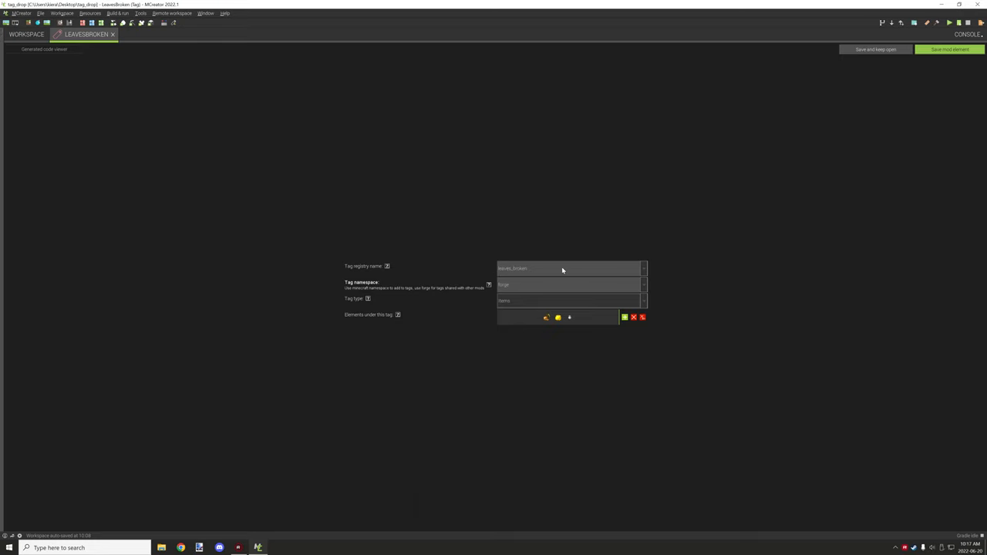
{"action": "mouse_move", "coordinate": [574, 320]}
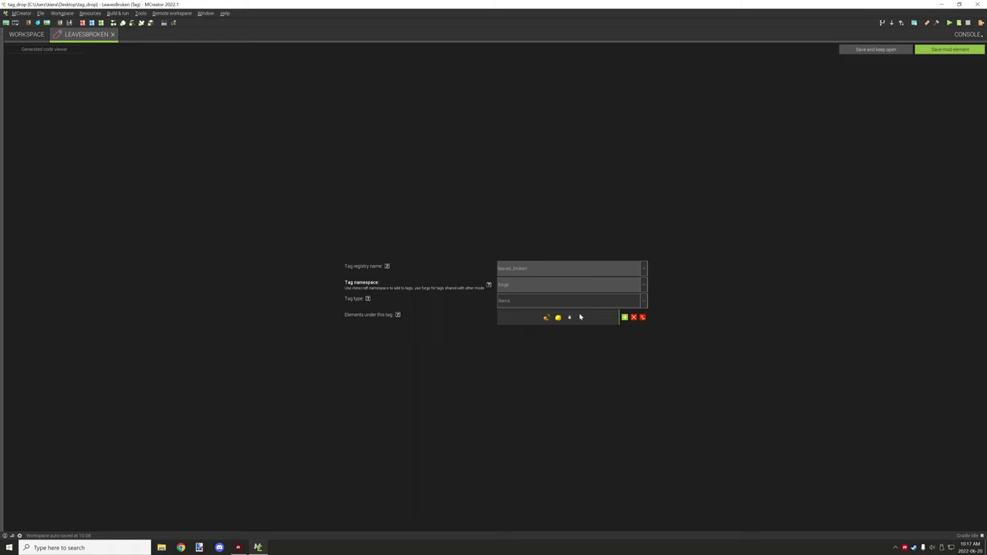
{"action": "mouse_move", "coordinate": [546, 318]}
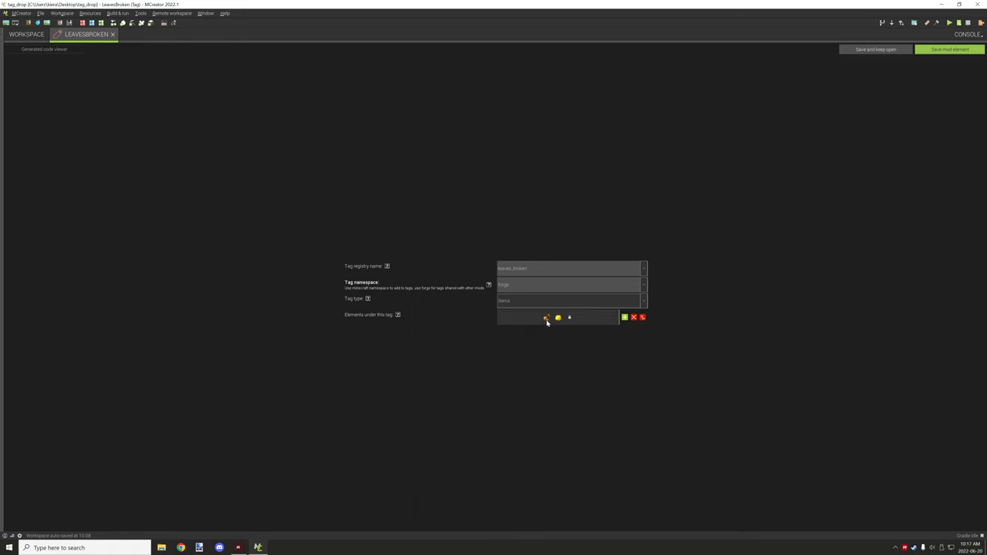
{"action": "mouse_move", "coordinate": [550, 322]}
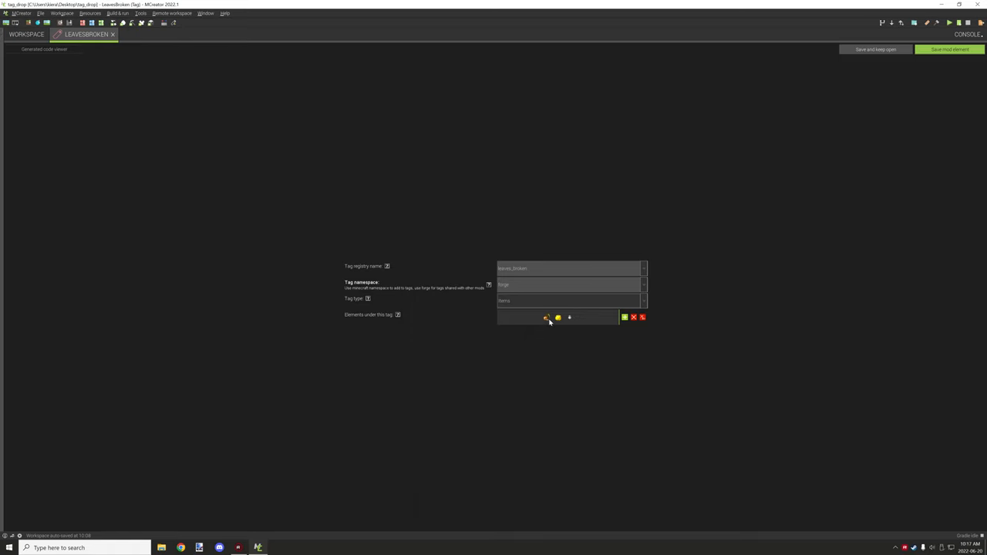
{"action": "mouse_move", "coordinate": [549, 318]}
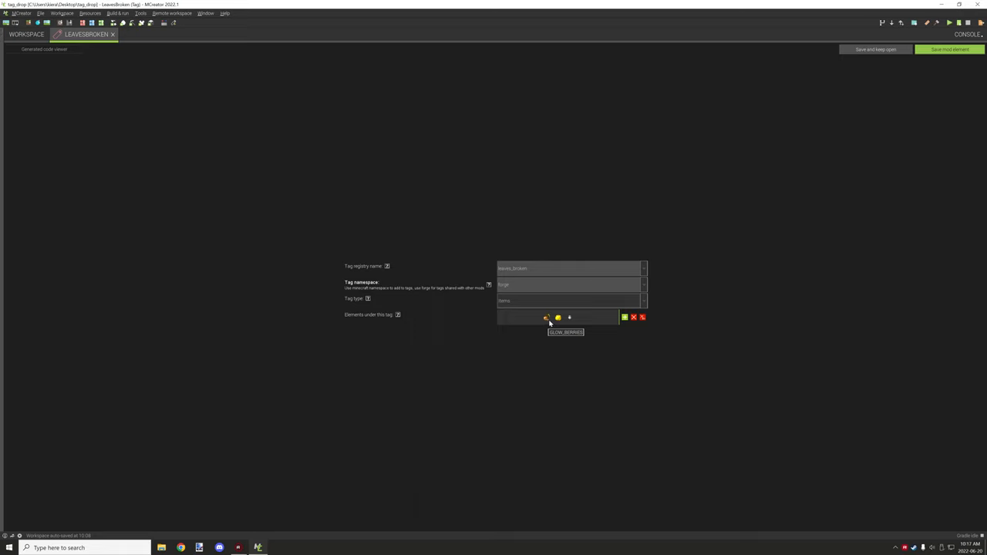
{"action": "mouse_move", "coordinate": [571, 317]}
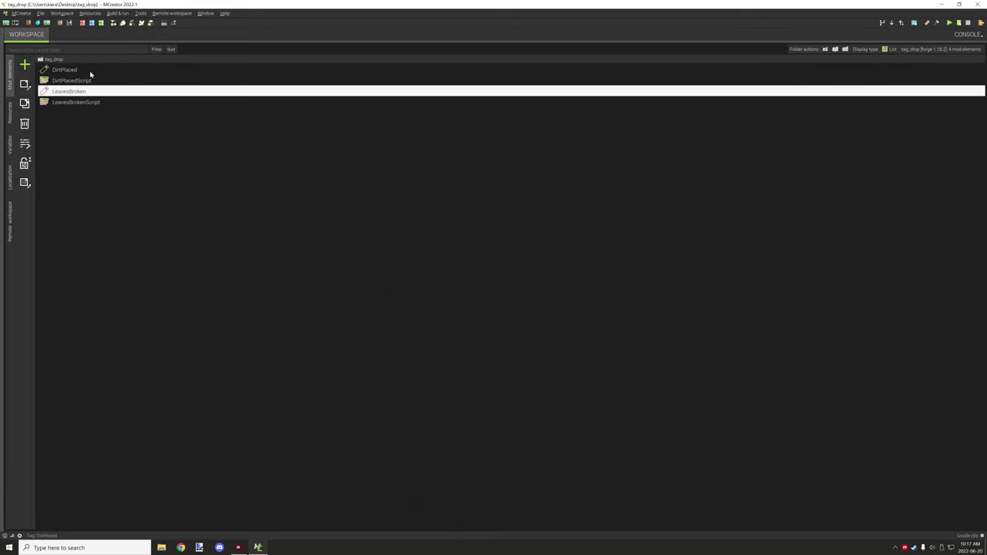
In LeavesBrokenScript, compare against the block at x, y, z instead of the provided itemstack.
{"action": "double_click", "coordinate": [76, 101]}
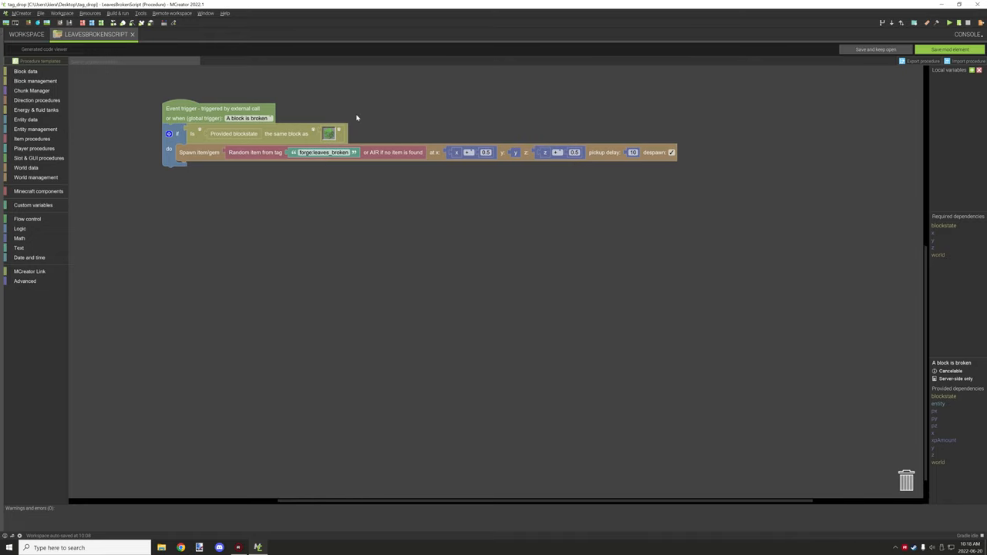
{"action": "mouse_move", "coordinate": [275, 96]}
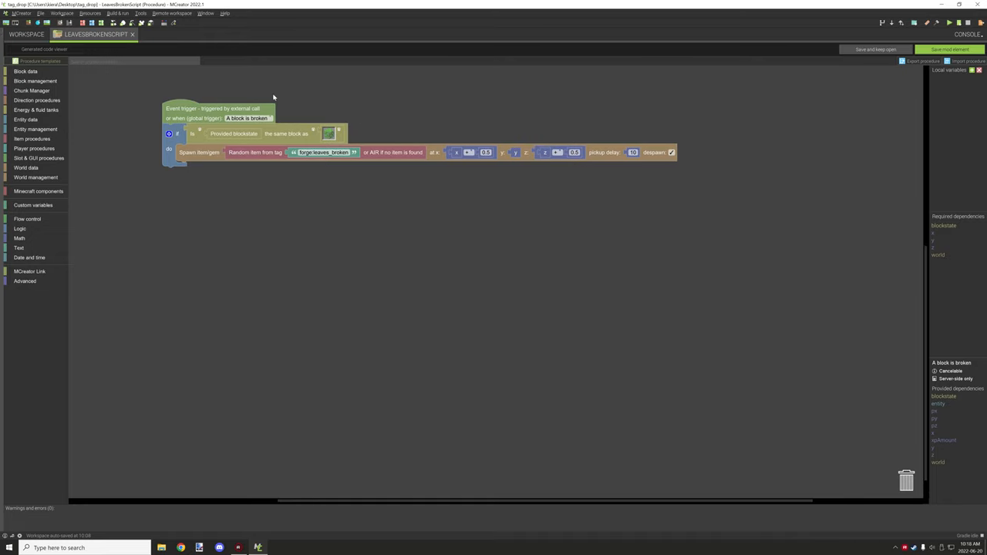
{"action": "mouse_move", "coordinate": [199, 131]}
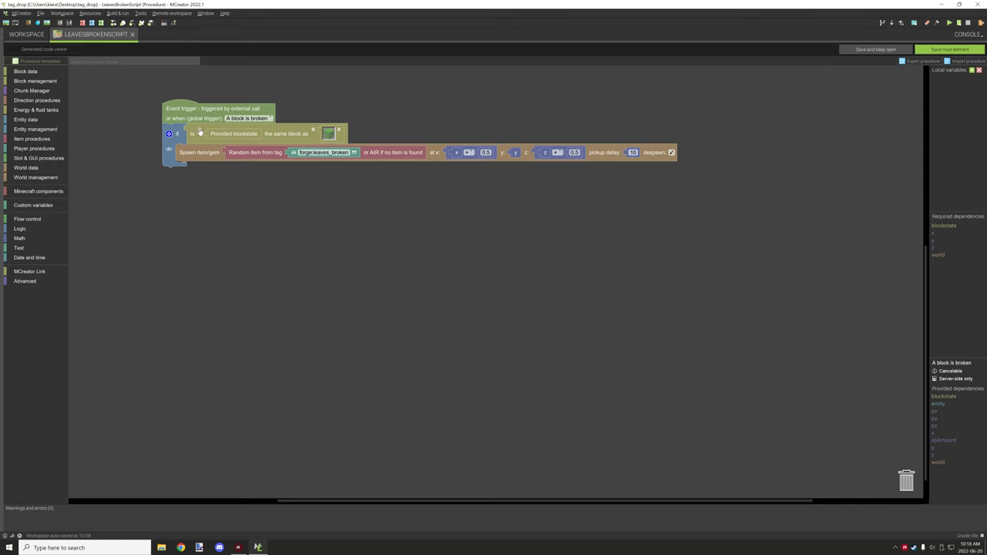
{"action": "mouse_move", "coordinate": [281, 137]}
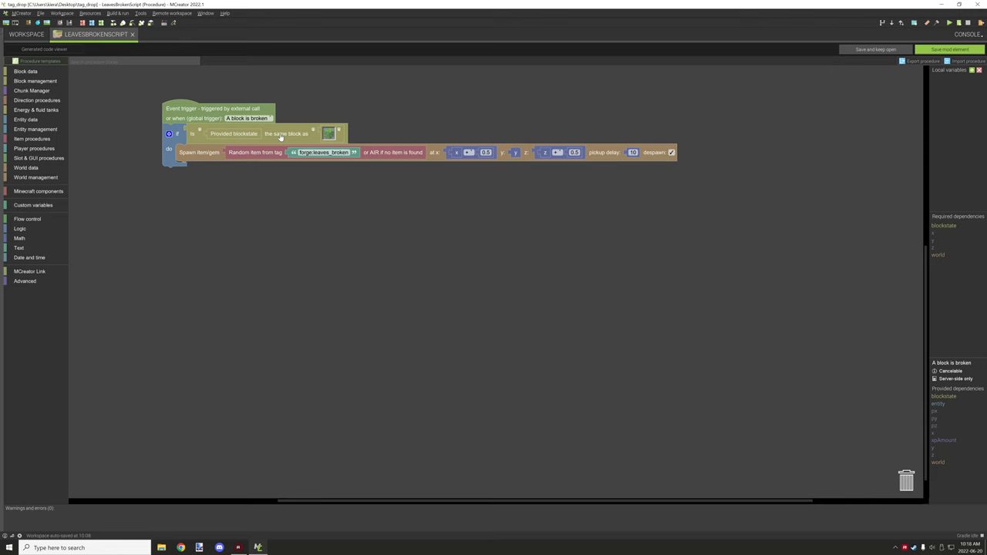
{"action": "left_click", "coordinate": [25, 71]}
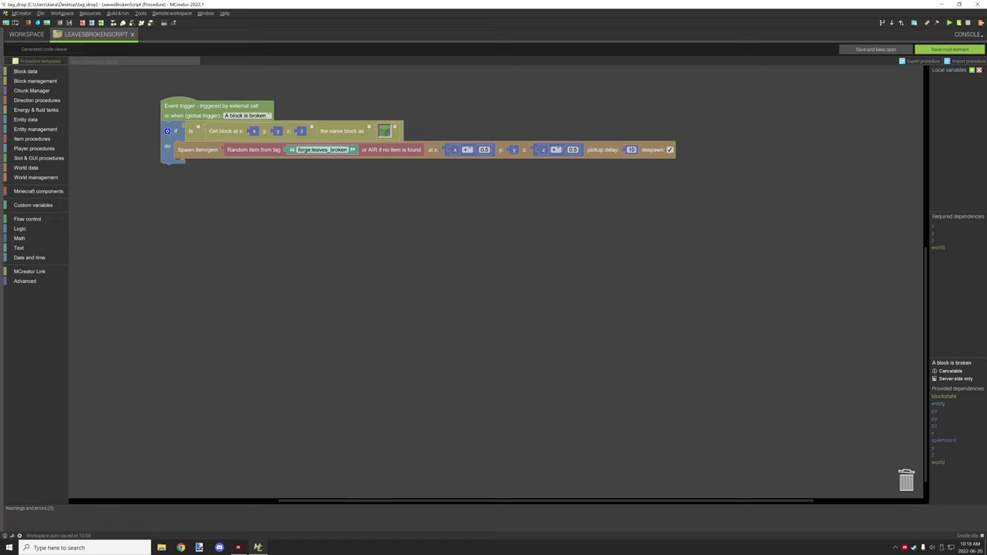
{"action": "mouse_move", "coordinate": [193, 158]}
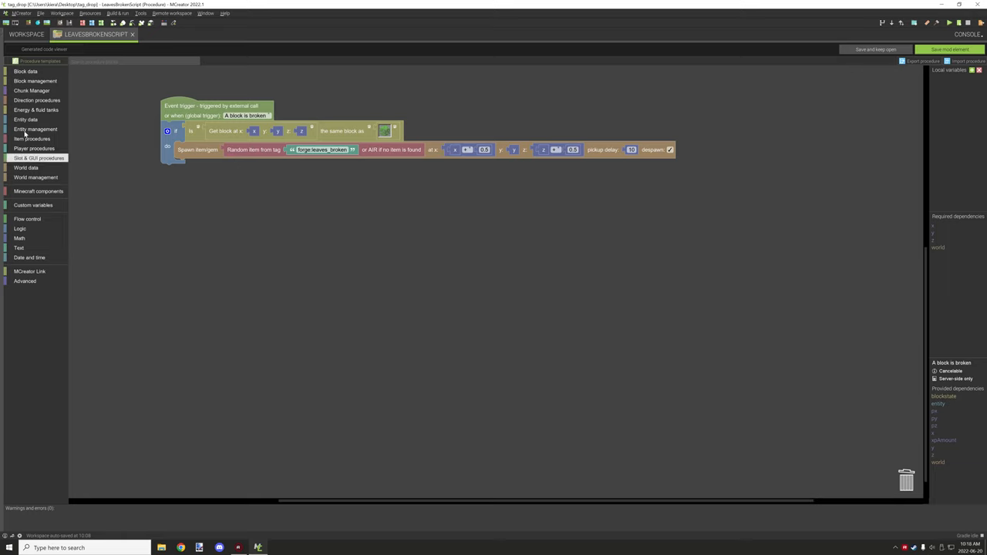
{"action": "left_click", "coordinate": [33, 139]}
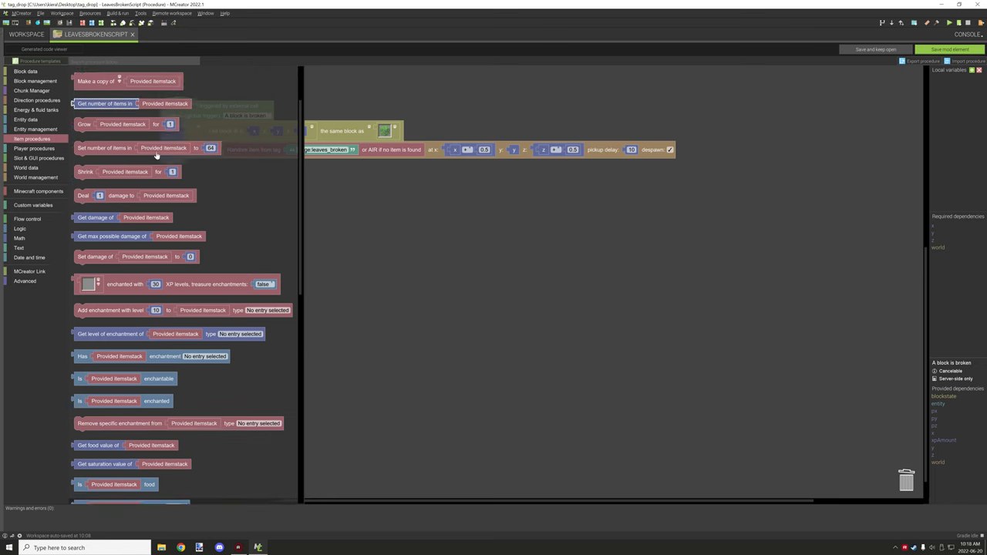
Scroll the Item procedures list down to the random tag item blocks.
{"action": "scroll", "scroll_direction": "down", "scroll_amount": 3}
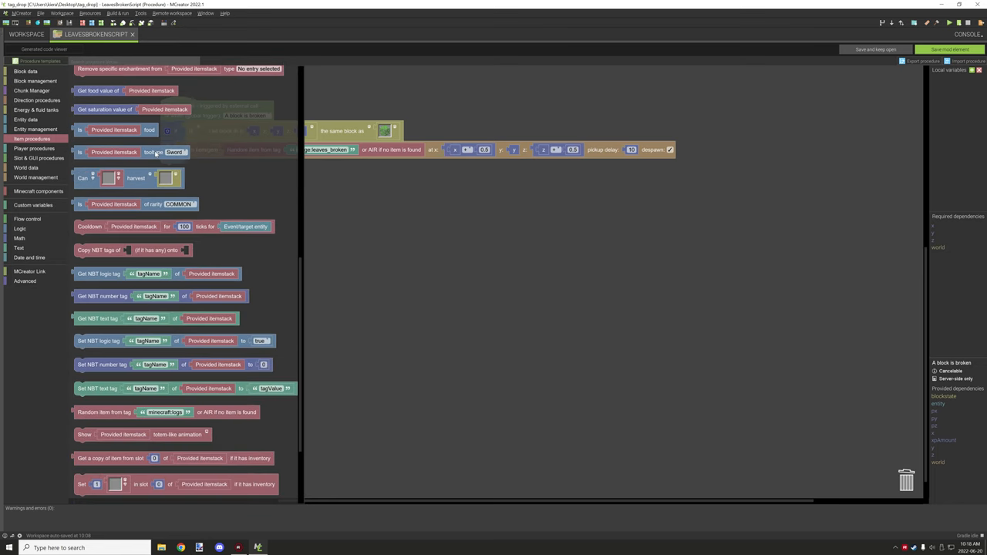
{"action": "scroll", "scroll_direction": "down", "scroll_amount": 3}
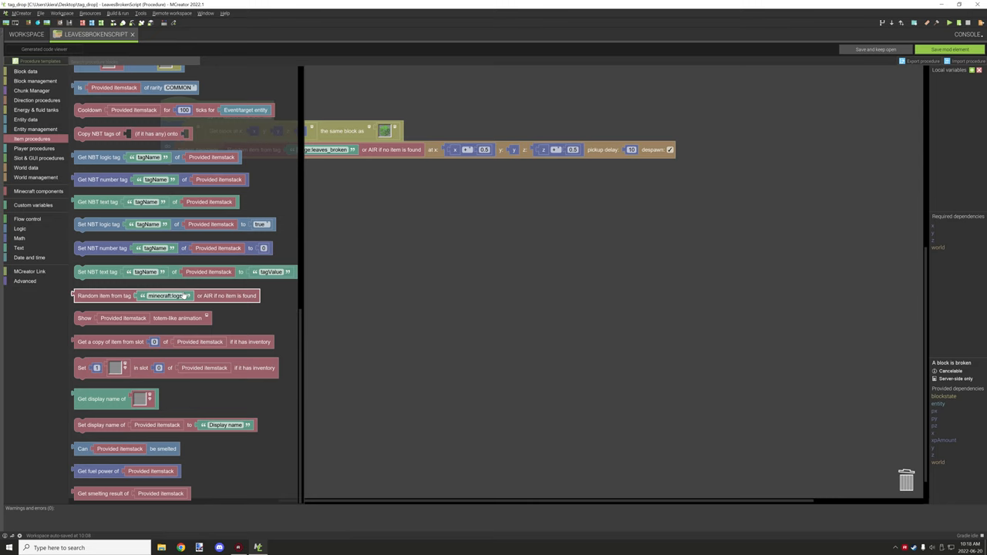
{"action": "mouse_move", "coordinate": [196, 307]}
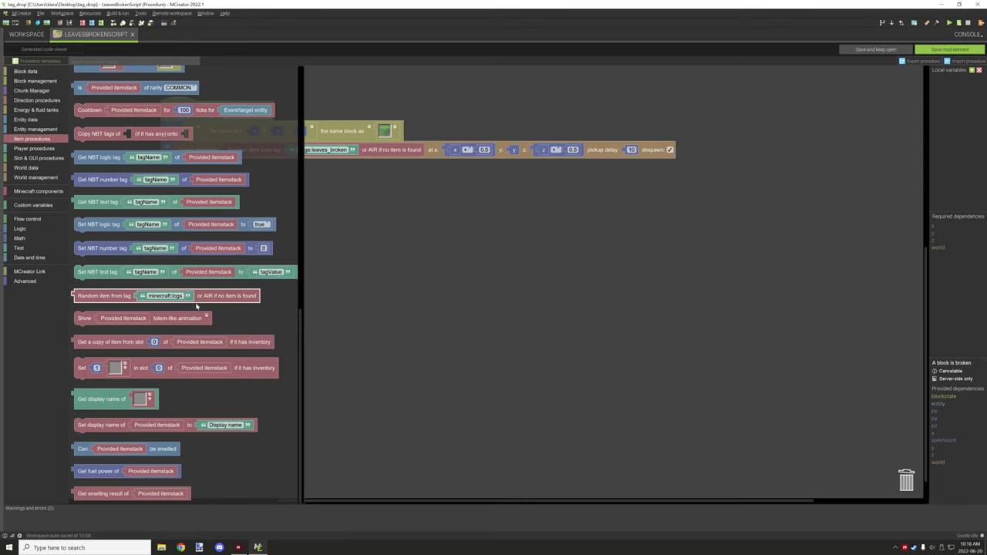
{"action": "mouse_move", "coordinate": [224, 303]}
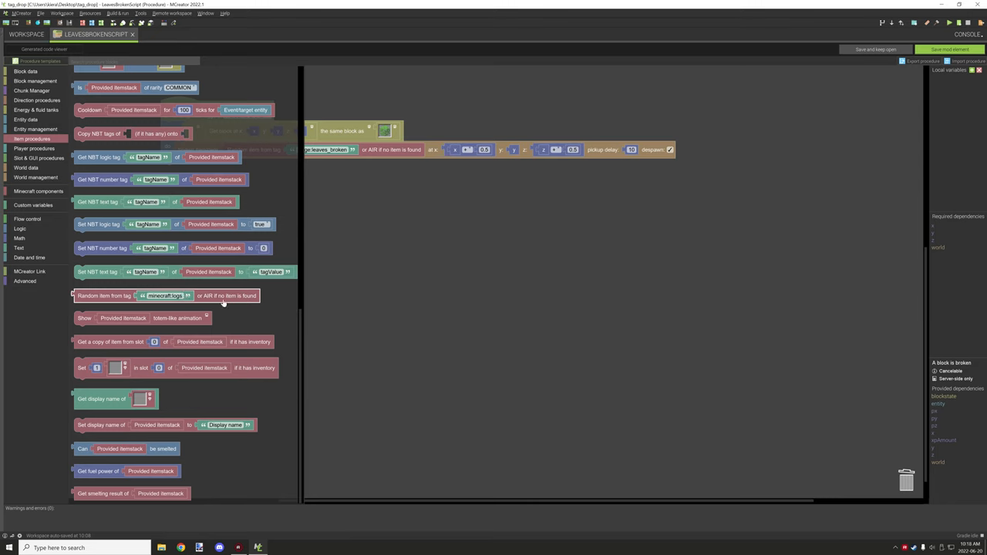
{"action": "mouse_move", "coordinate": [364, 293]}
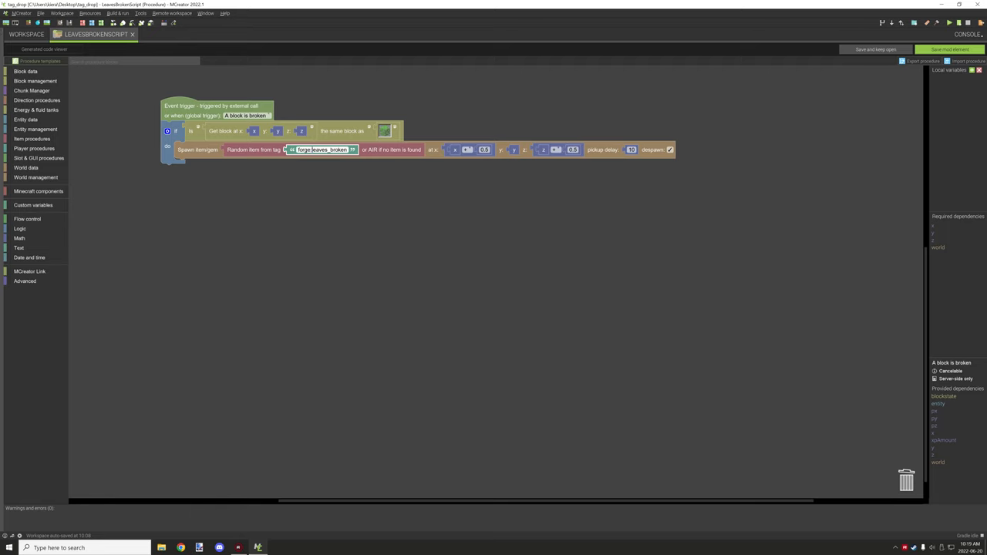
{"action": "double_click", "coordinate": [321, 148]}
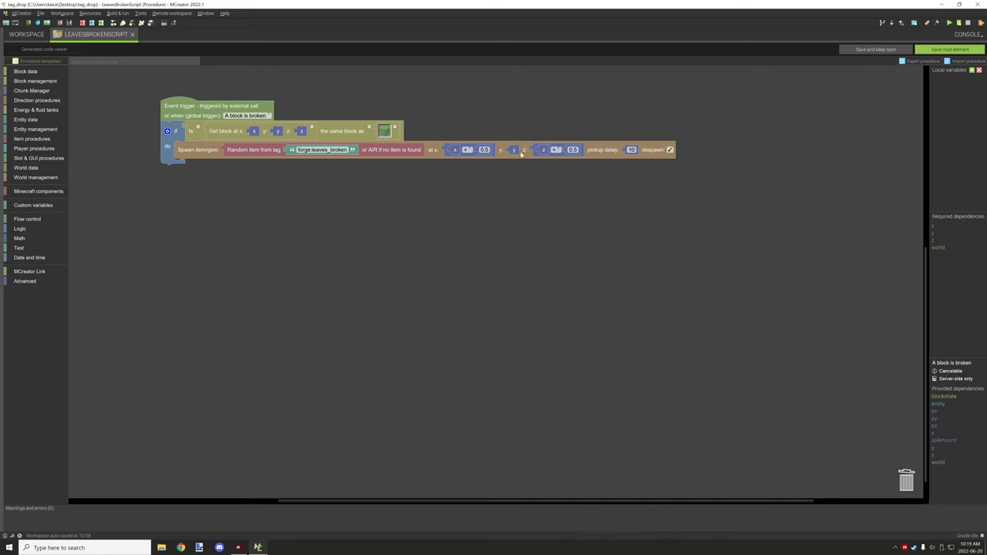
{"action": "mouse_move", "coordinate": [521, 107]}
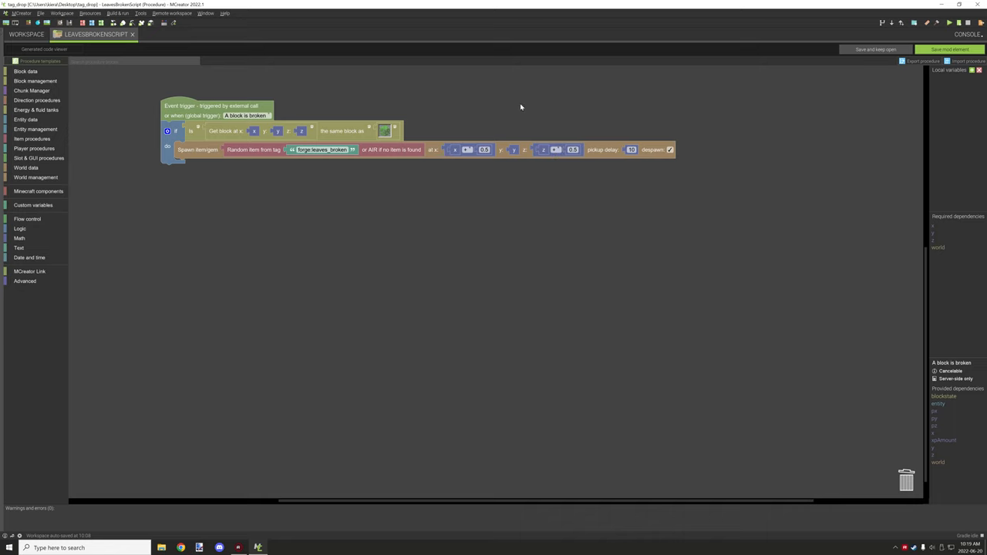
{"action": "mouse_move", "coordinate": [525, 150]}
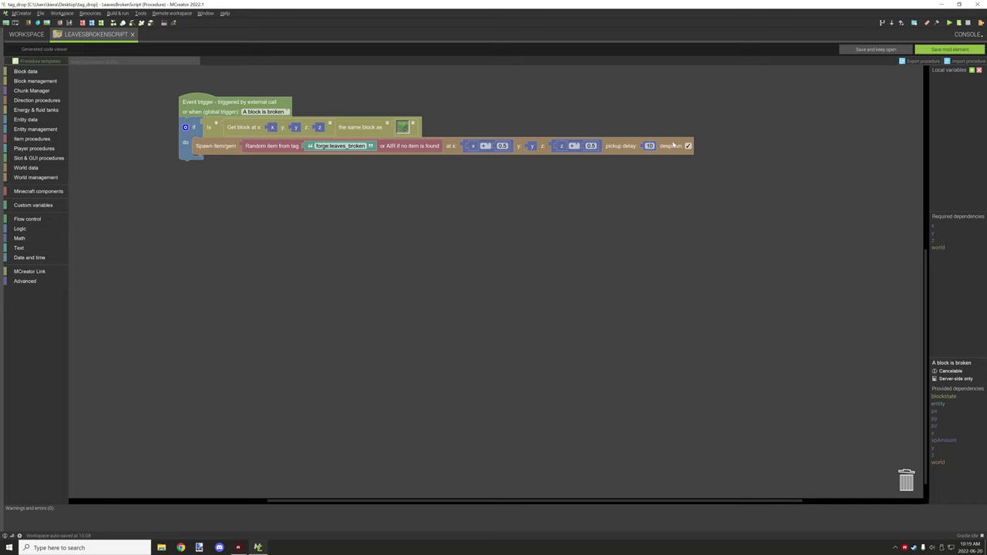
{"action": "mouse_move", "coordinate": [639, 152]}
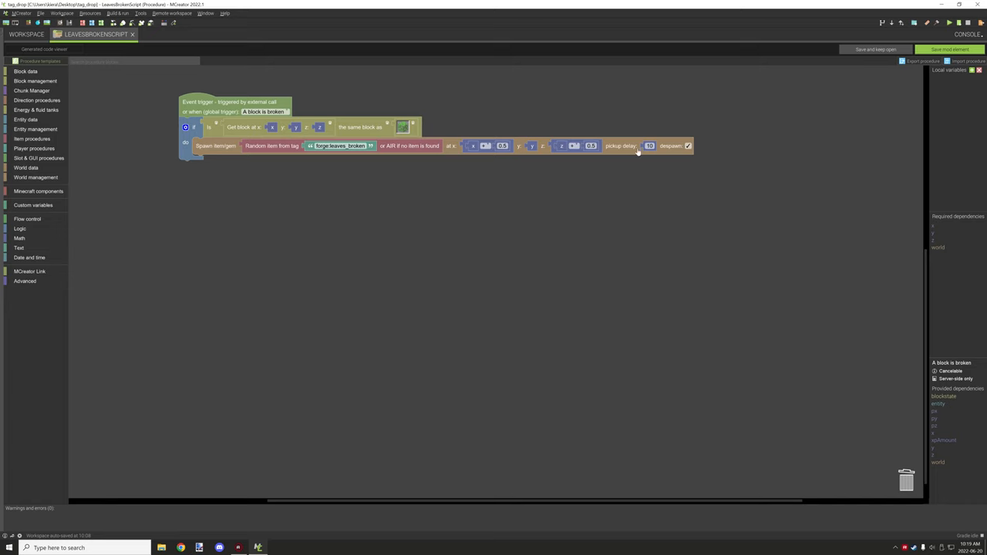
{"action": "mouse_move", "coordinate": [672, 157]}
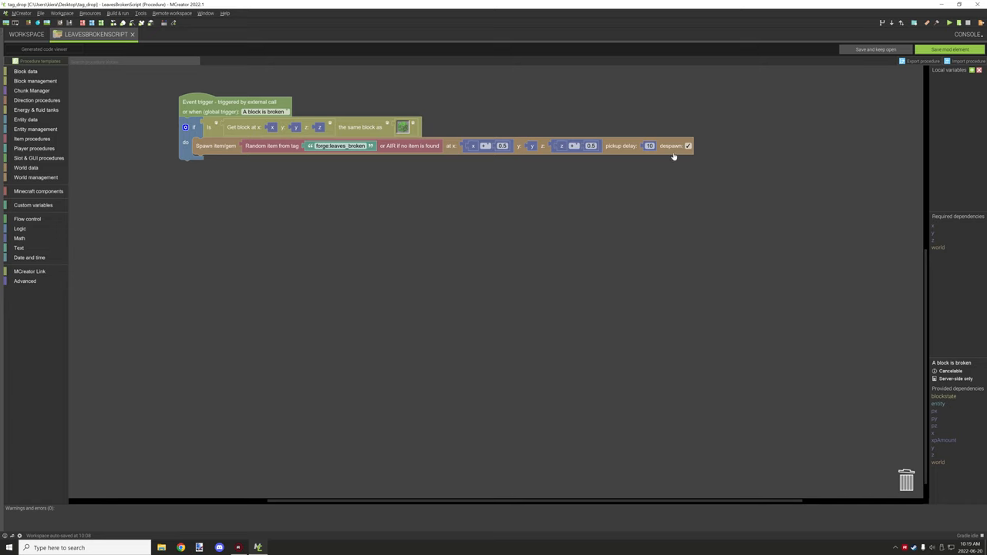
{"action": "mouse_move", "coordinate": [694, 155]}
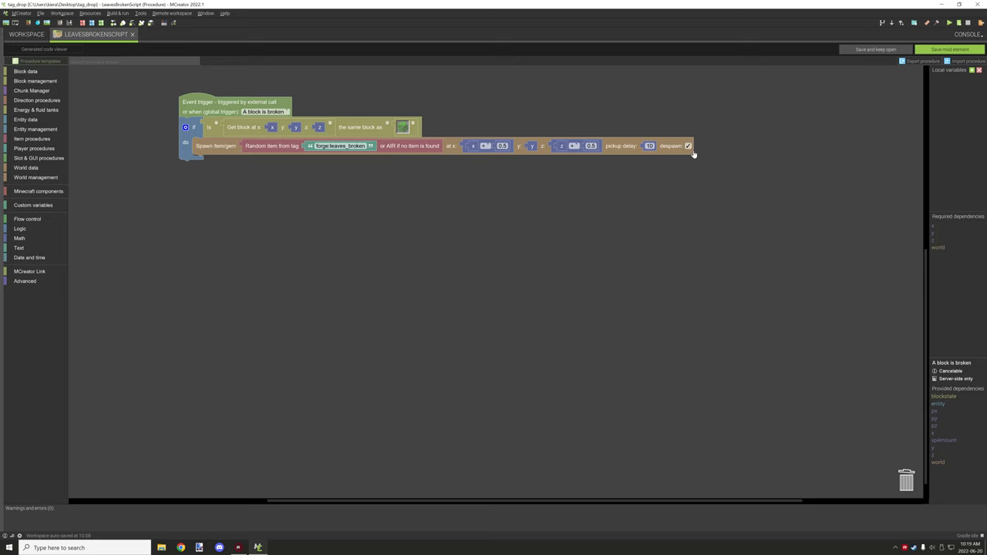
{"action": "mouse_move", "coordinate": [685, 158]}
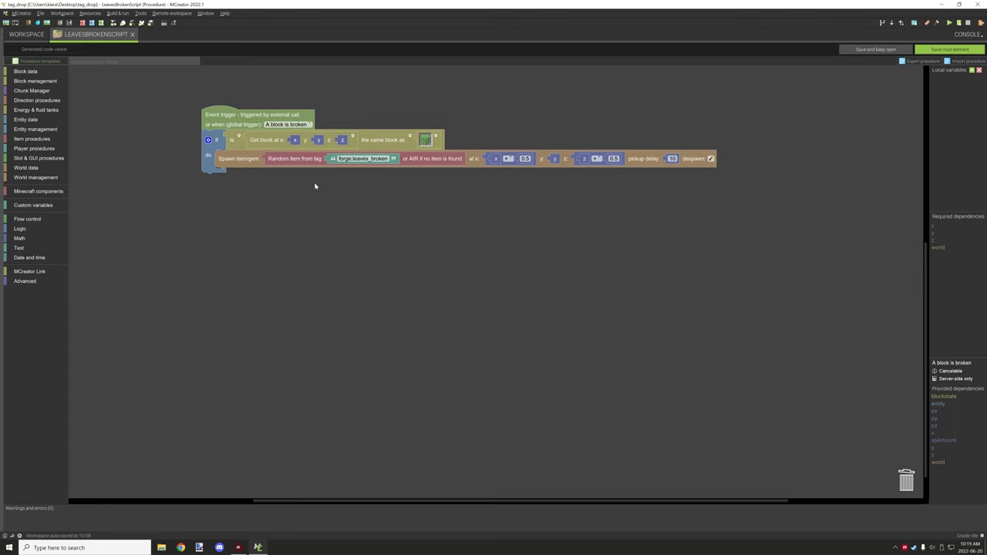
{"action": "mouse_move", "coordinate": [316, 179]}
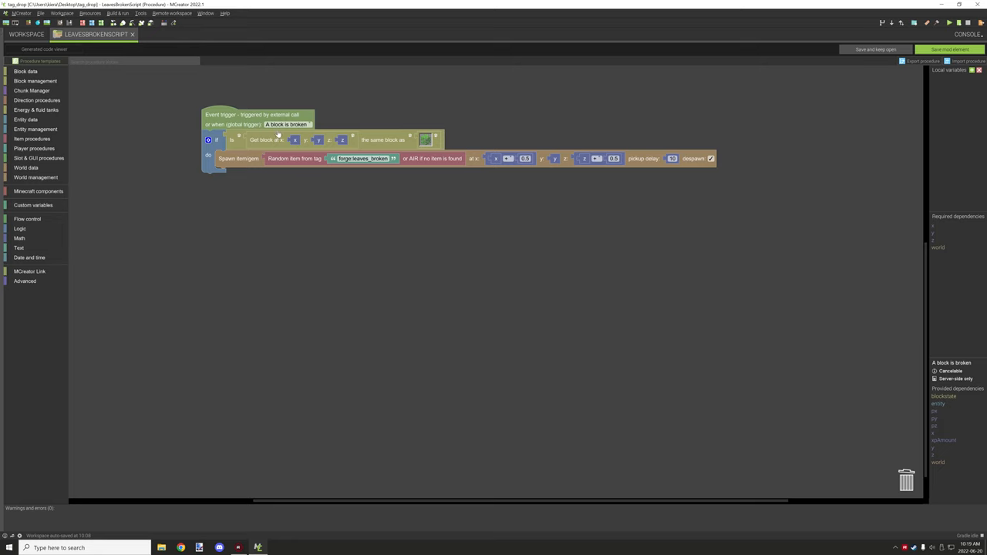
{"action": "mouse_move", "coordinate": [284, 162]}
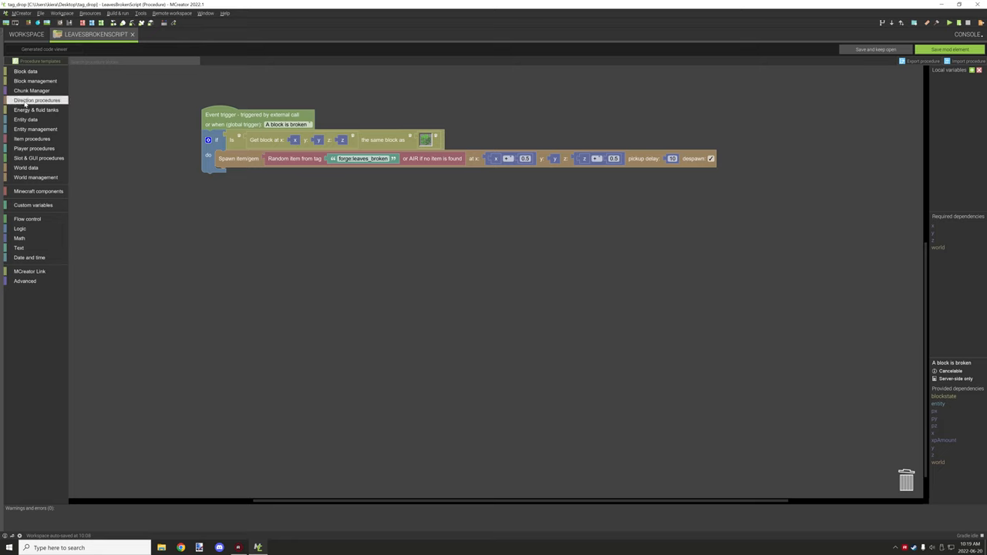
Place a convert-to-block block under the block-broken event and browse Block data blocks.
{"action": "left_click", "coordinate": [33, 139]}
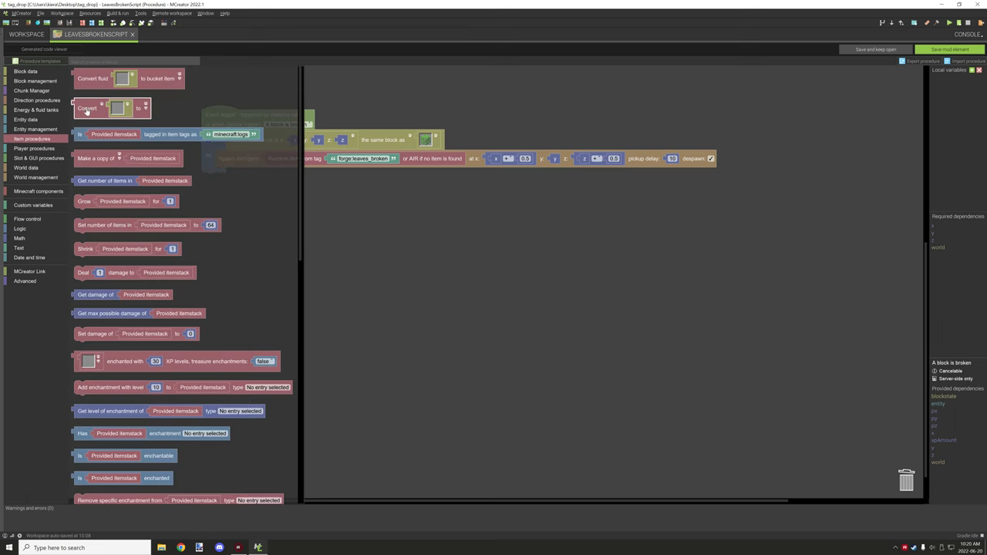
{"action": "left_click_drag", "start_coordinate": [111, 108], "coordinate": [361, 203]}
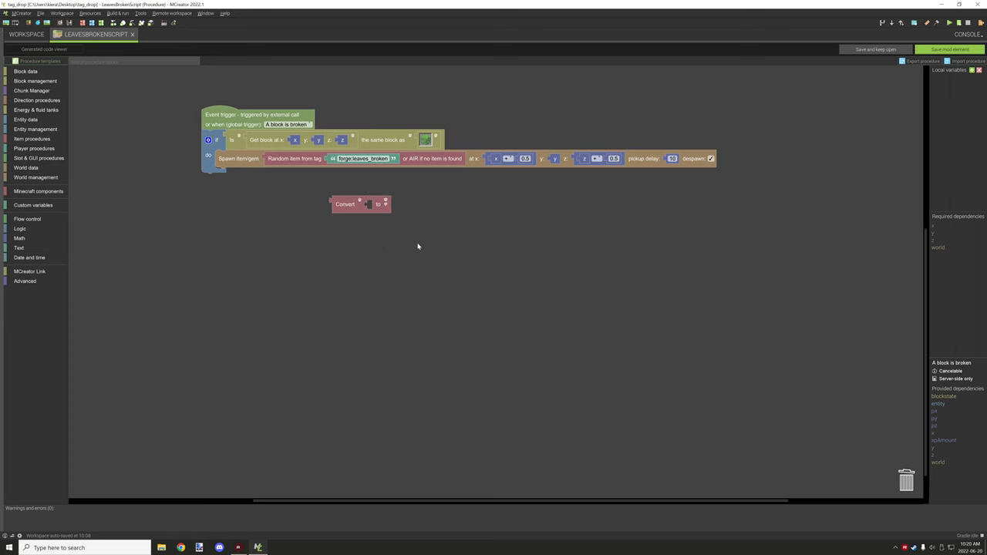
{"action": "left_click", "coordinate": [25, 71]}
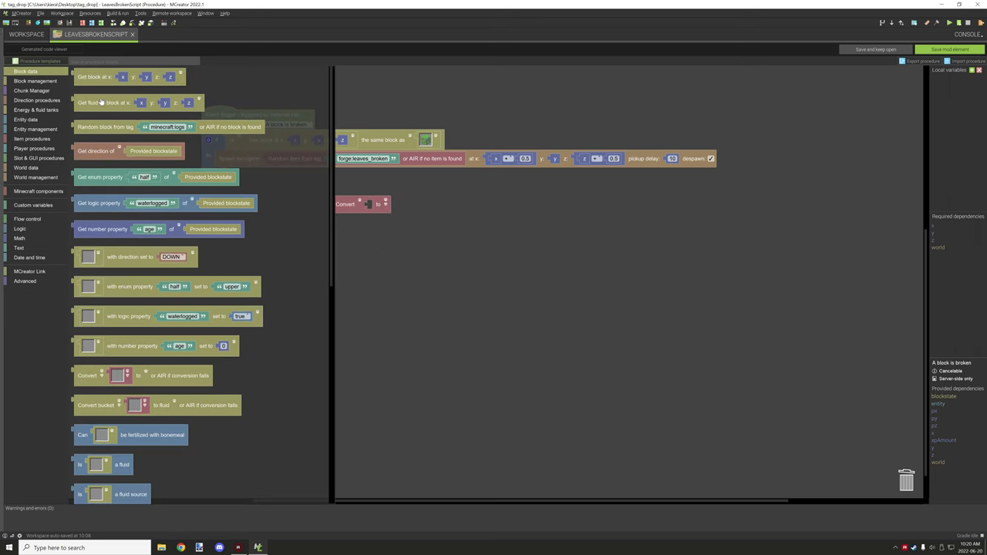
{"action": "scroll", "scroll_direction": "down", "scroll_amount": 3}
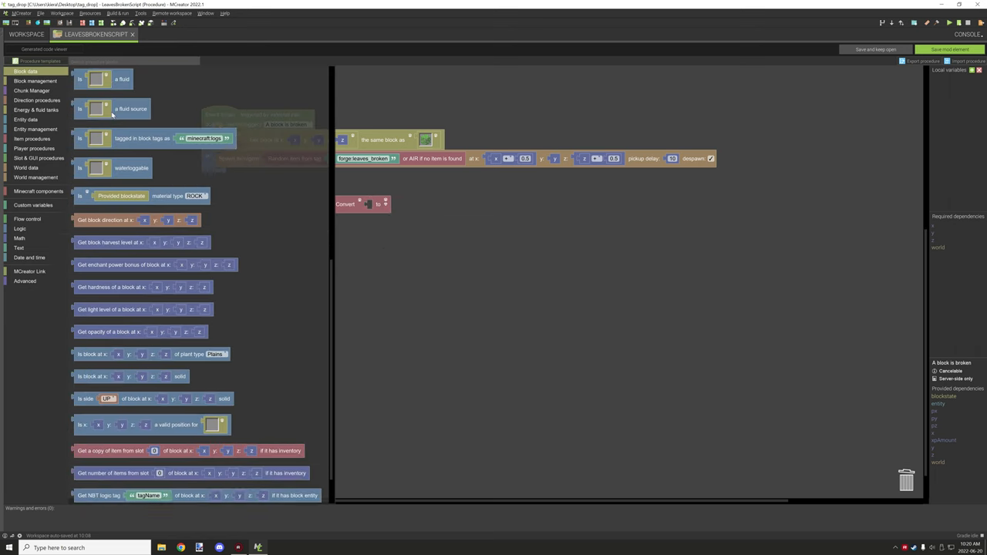
{"action": "scroll", "scroll_direction": "down", "scroll_amount": 3}
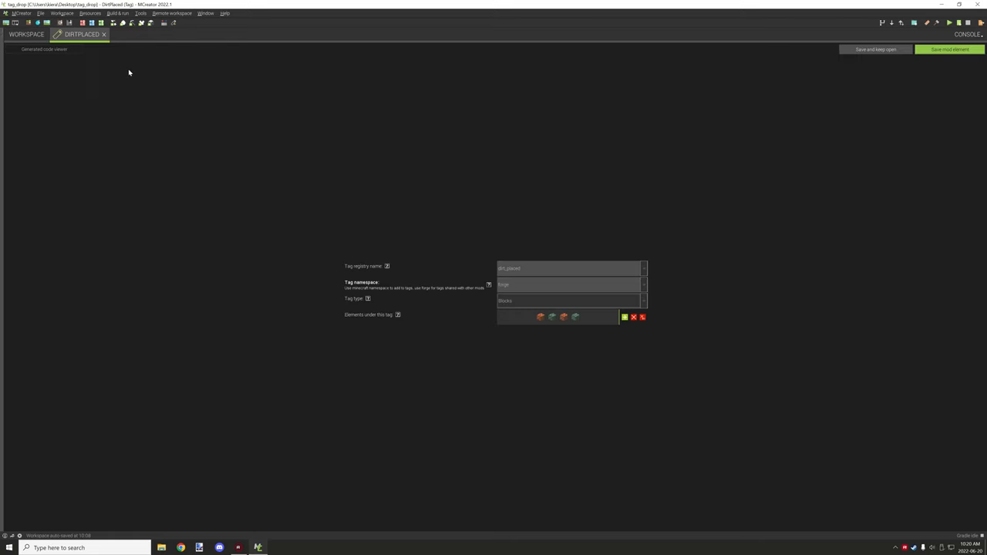
{"action": "mouse_move", "coordinate": [309, 121]}
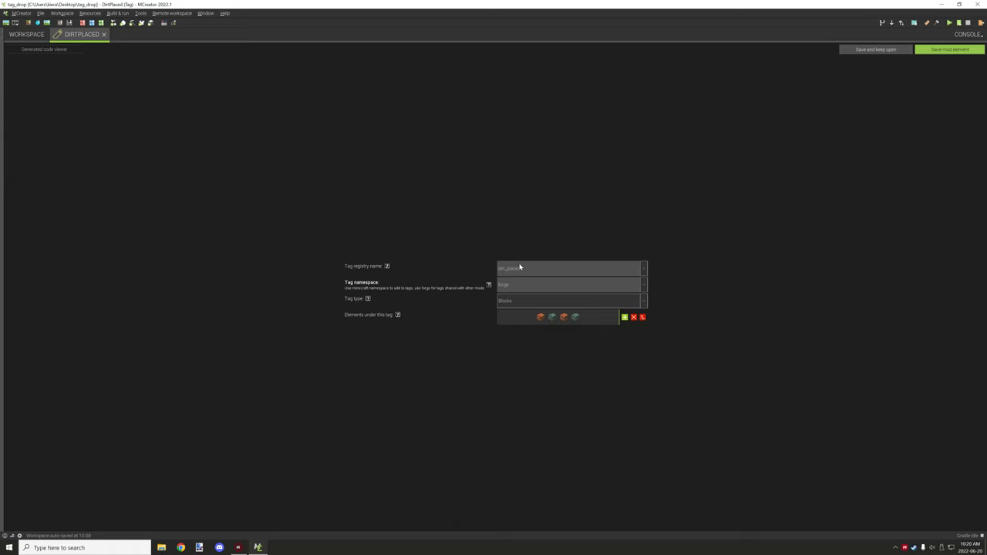
{"action": "mouse_move", "coordinate": [540, 256]}
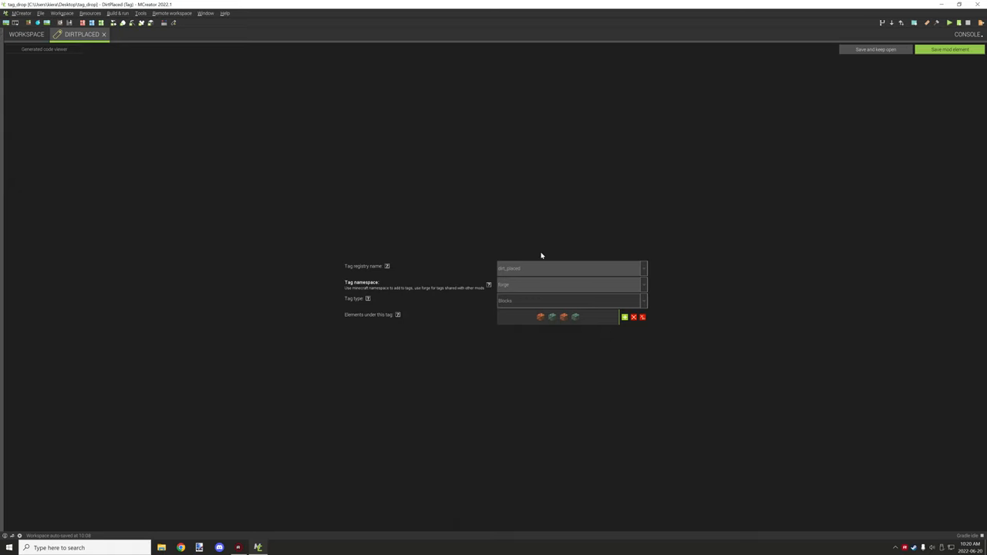
{"action": "mouse_move", "coordinate": [492, 274]}
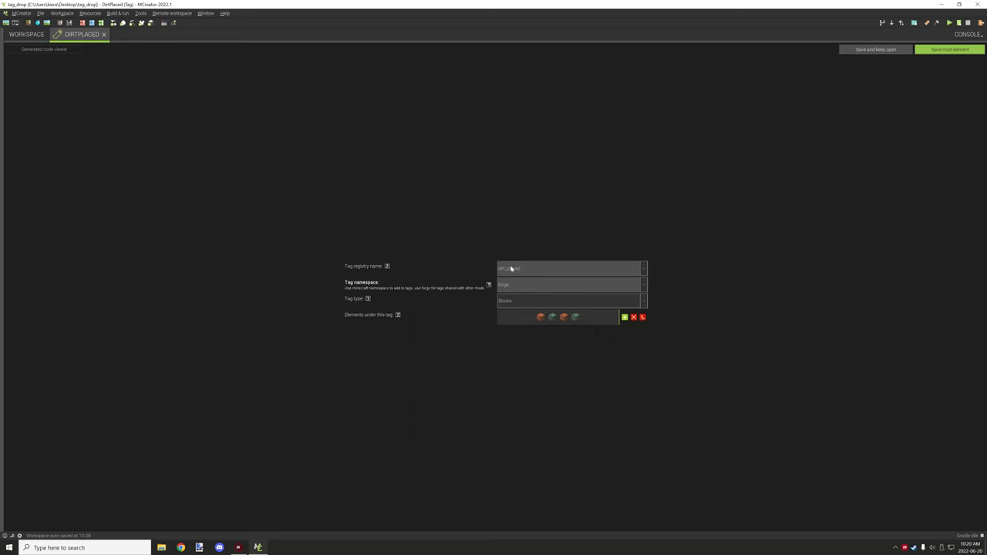
{"action": "mouse_move", "coordinate": [540, 262]}
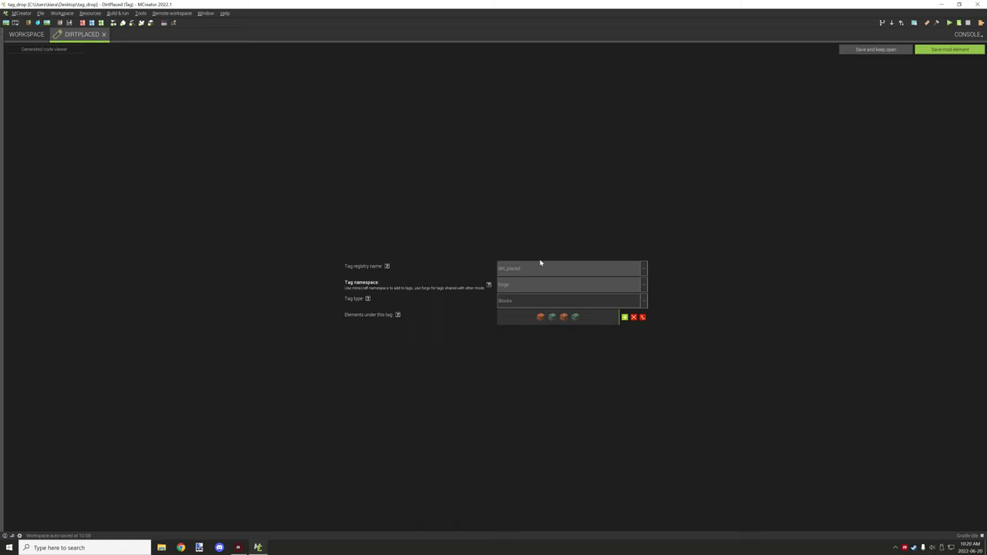
{"action": "mouse_move", "coordinate": [509, 284]}
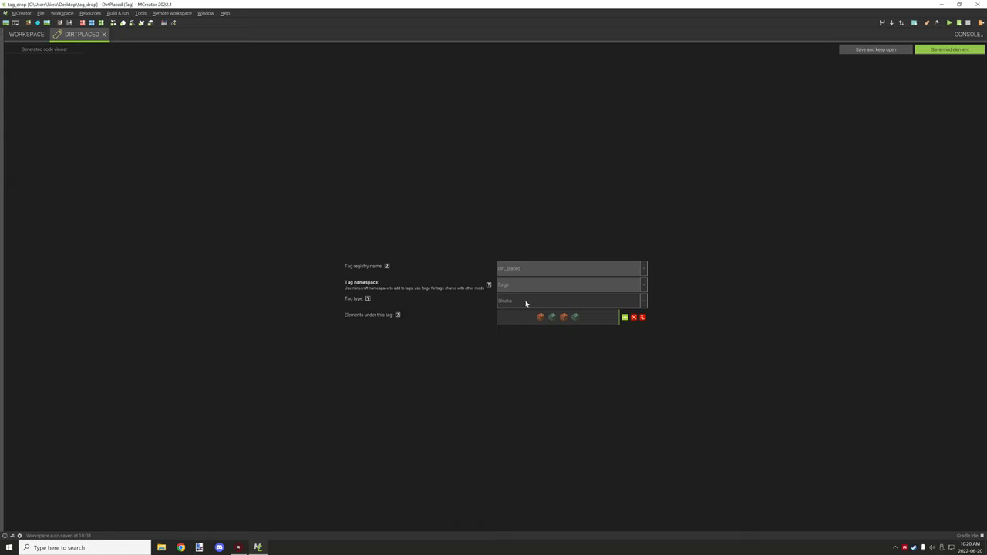
{"action": "mouse_move", "coordinate": [549, 327]}
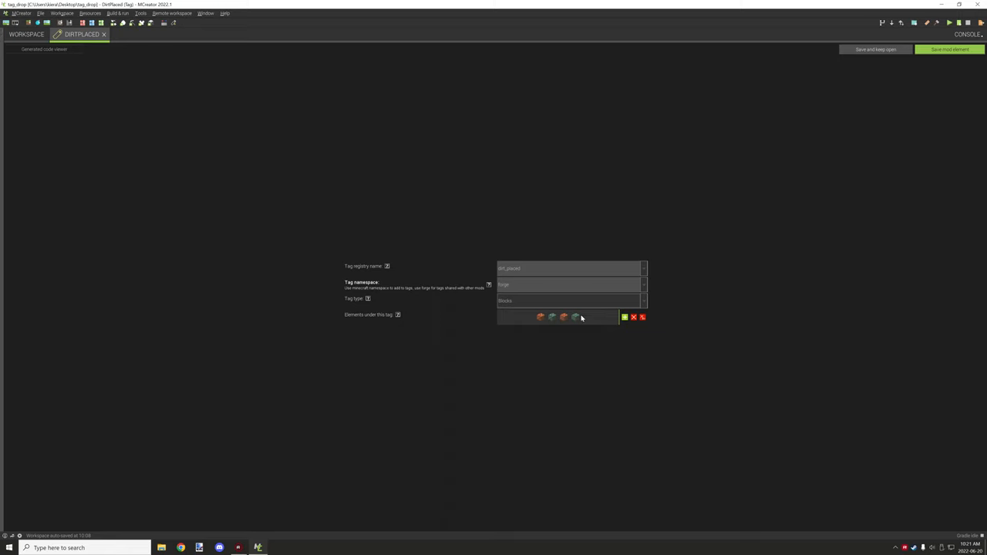
{"action": "mouse_move", "coordinate": [574, 316]}
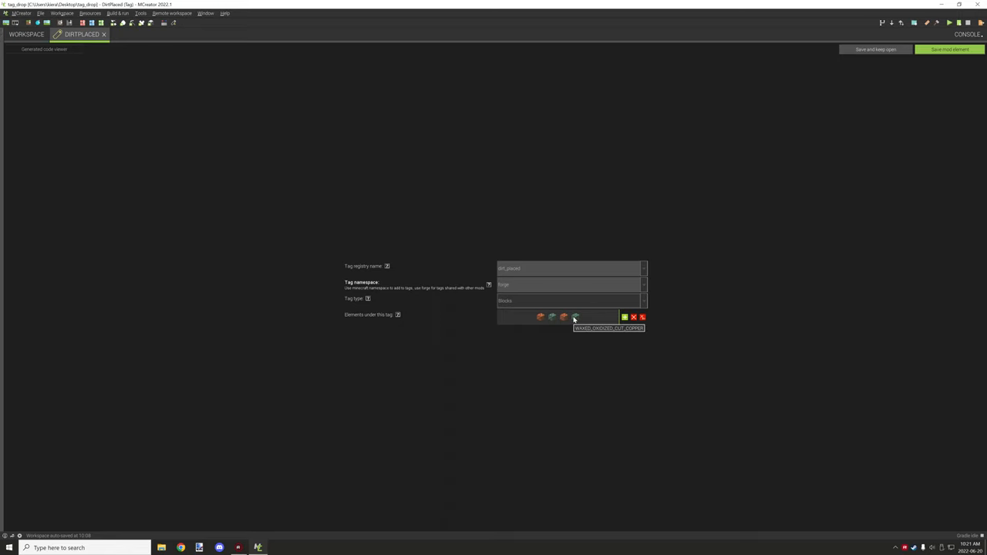
{"action": "mouse_move", "coordinate": [342, 52]}
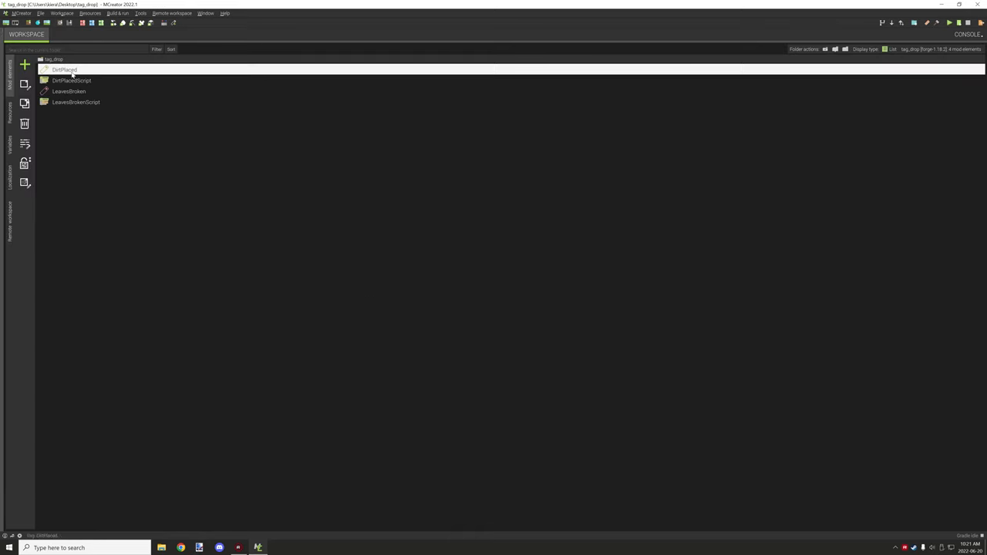
Review DirtPlacedScript's replace-block loop, toggling Keep NBT data off and back on.
{"action": "double_click", "coordinate": [71, 80]}
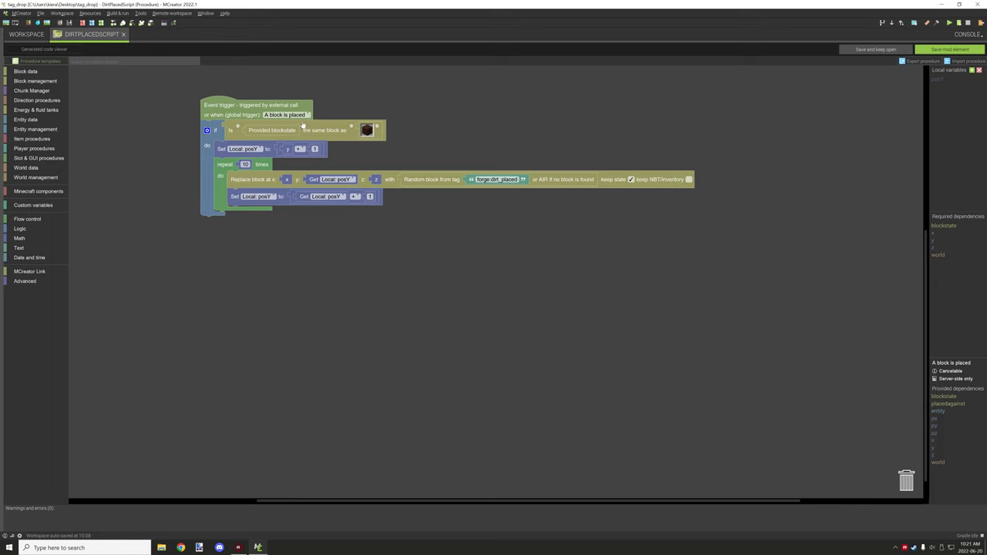
{"action": "left_click", "coordinate": [25, 71]}
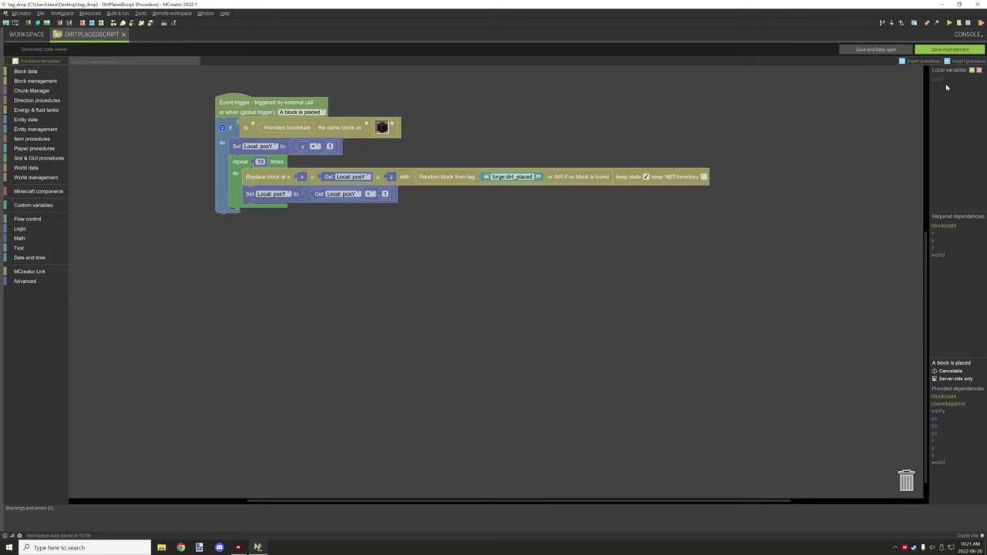
{"action": "mouse_move", "coordinate": [435, 132]}
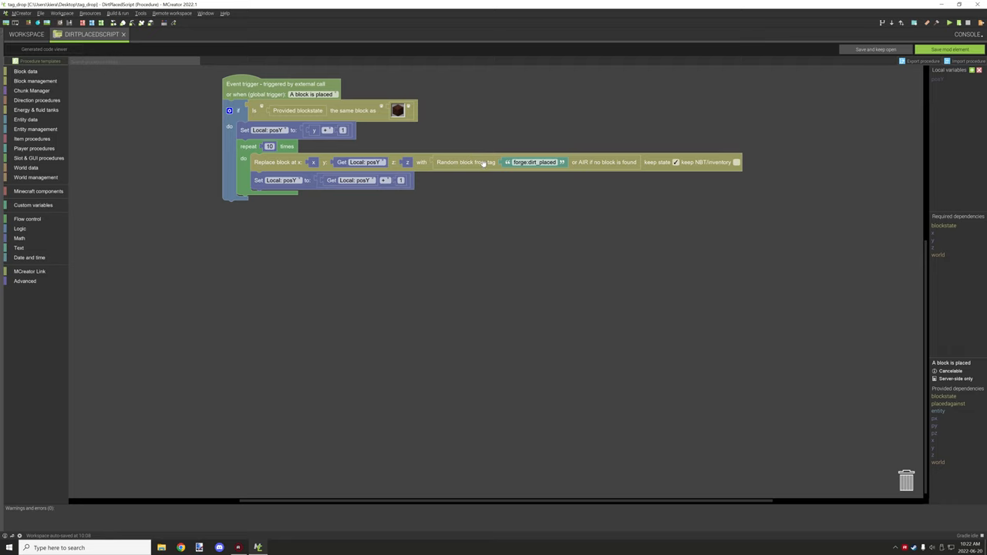
{"action": "mouse_move", "coordinate": [472, 168]}
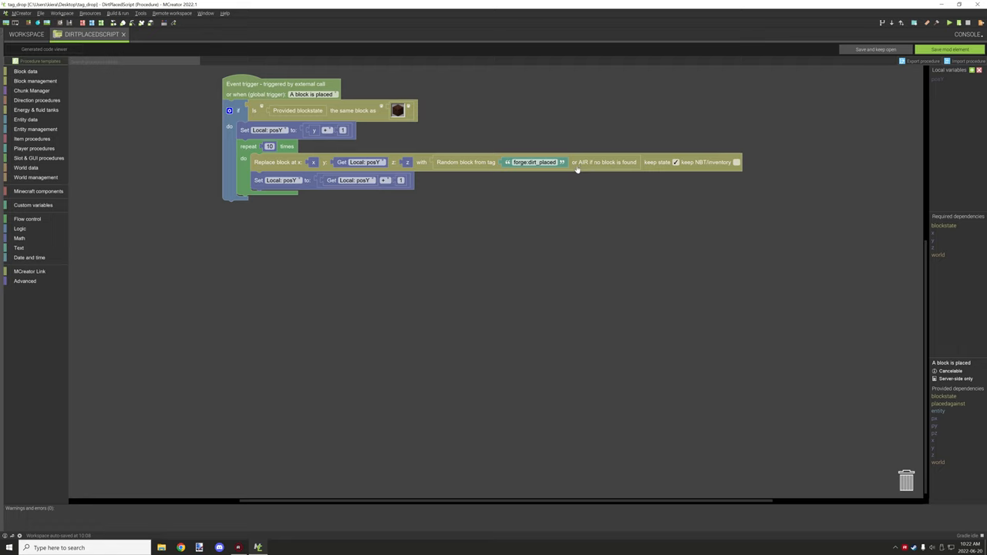
{"action": "mouse_move", "coordinate": [651, 169]}
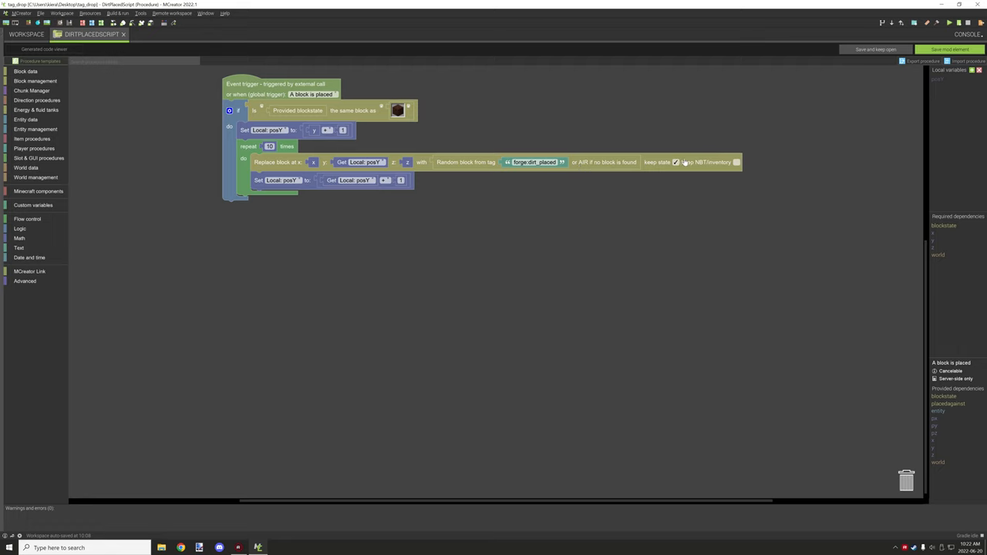
{"action": "left_click", "coordinate": [676, 162]}
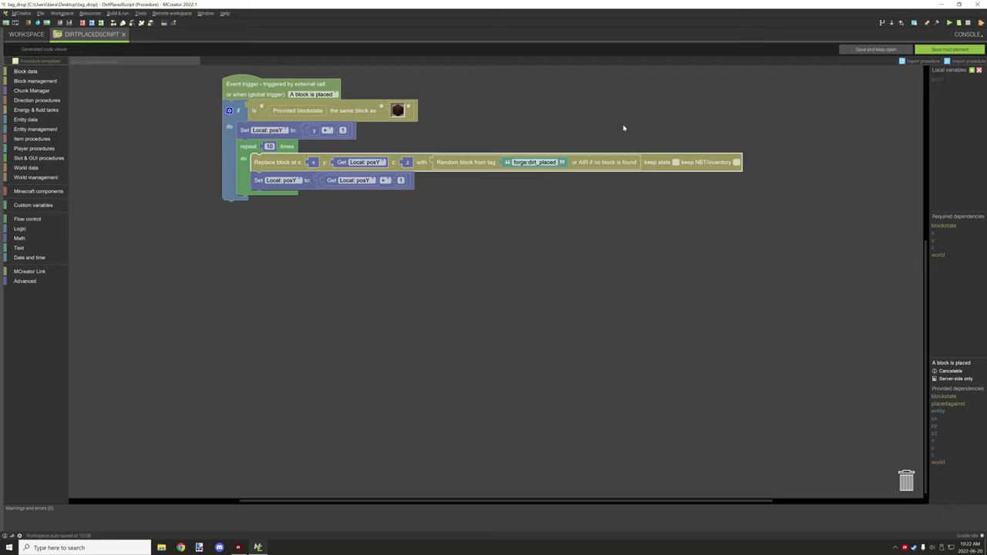
{"action": "mouse_move", "coordinate": [682, 168]}
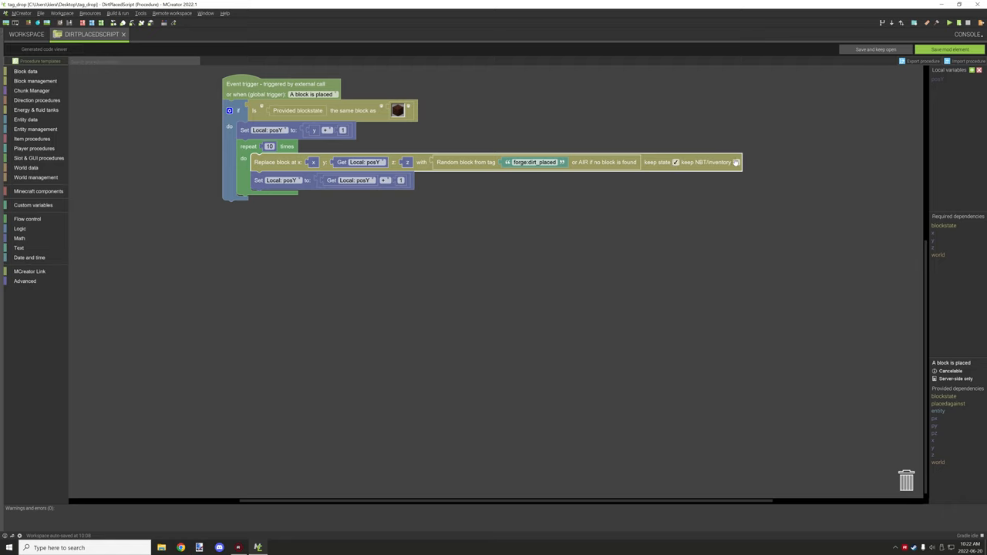
{"action": "left_click", "coordinate": [281, 179]}
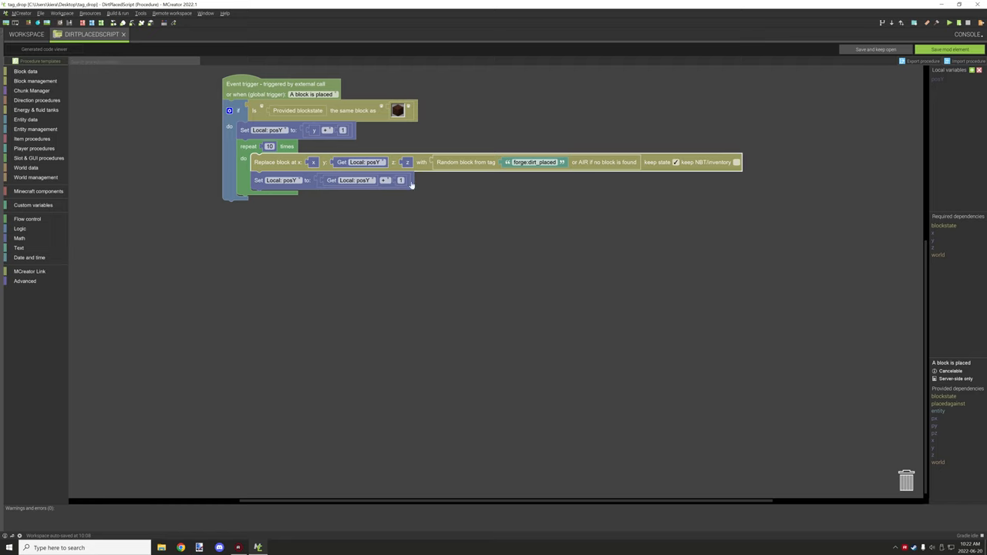
{"action": "mouse_move", "coordinate": [367, 204]}
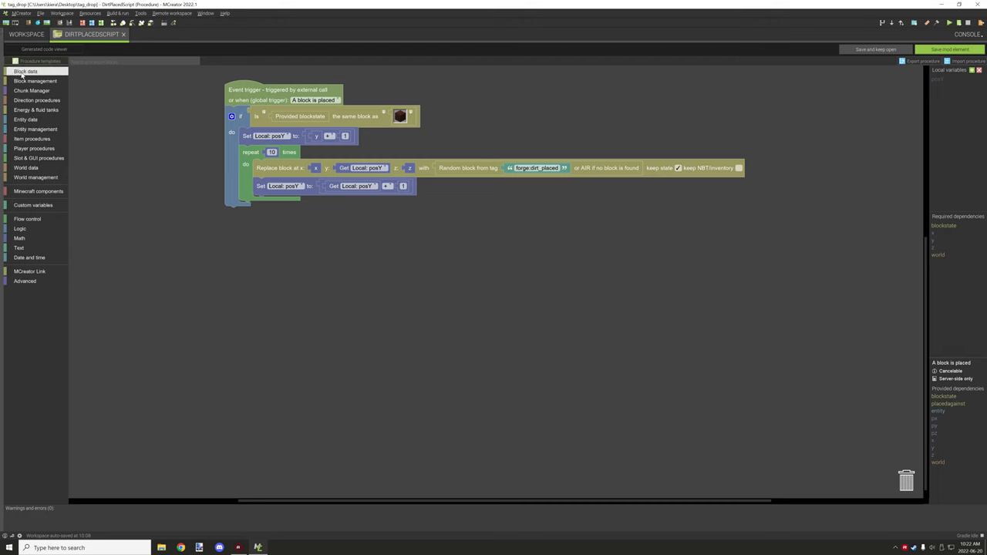
Add the convert-item-to-block block from Block data and browse Item procedures for the tag item block.
{"action": "left_click", "coordinate": [25, 71]}
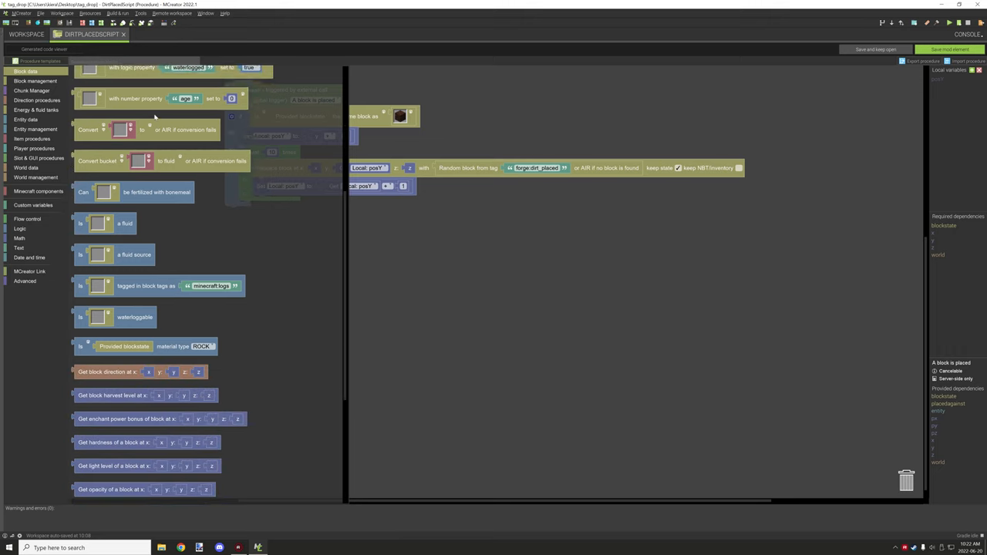
{"action": "scroll", "scroll_direction": "down", "scroll_amount": 3}
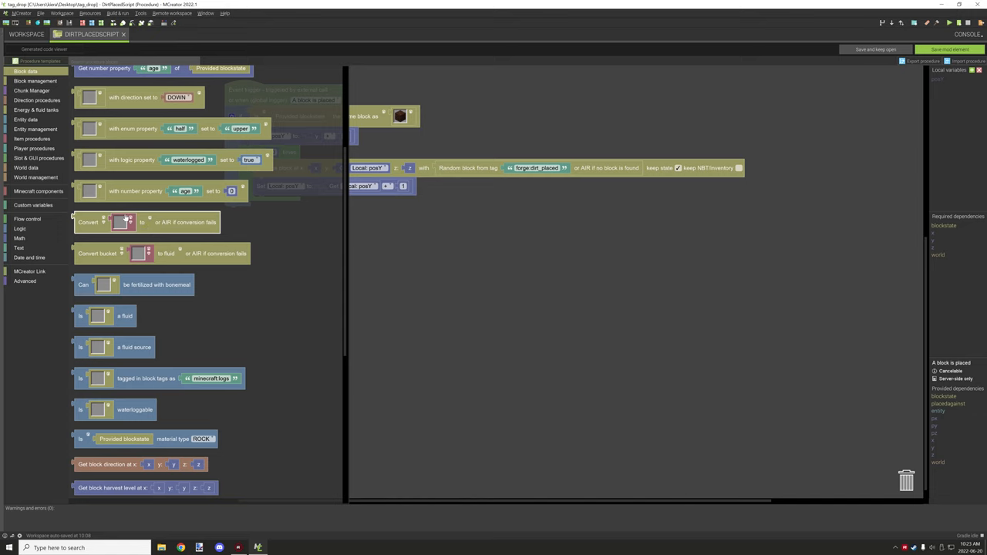
{"action": "mouse_move", "coordinate": [192, 231]}
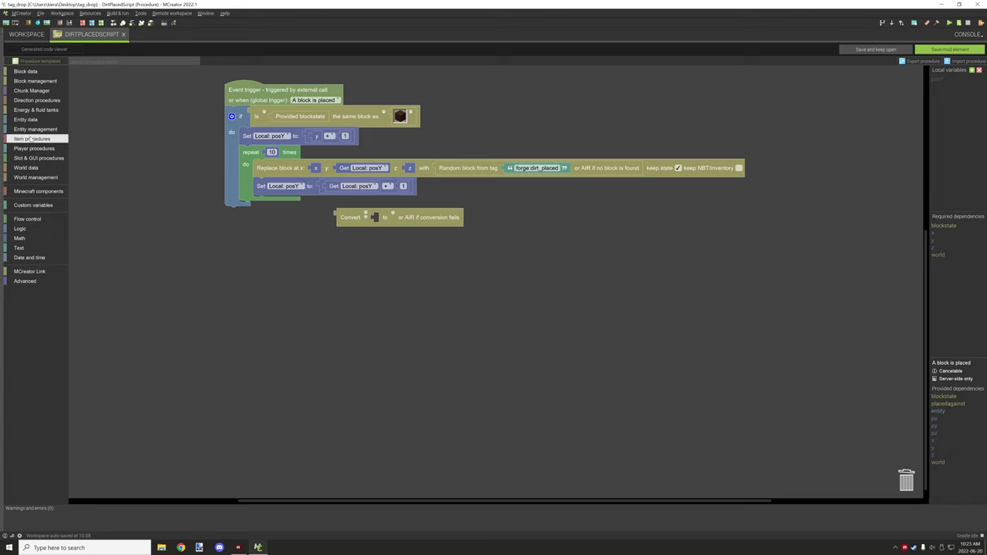
{"action": "left_click", "coordinate": [32, 139]}
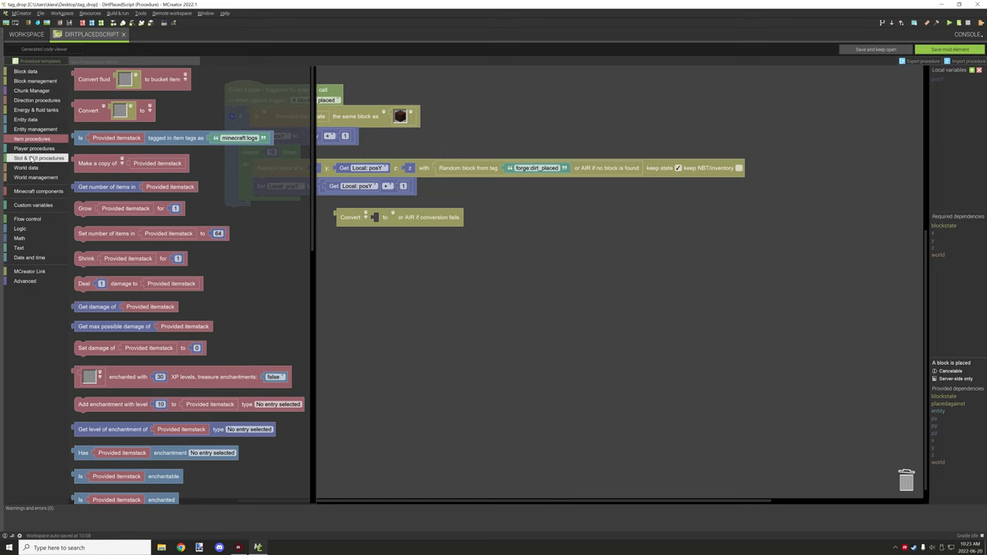
{"action": "scroll", "scroll_direction": "down", "scroll_amount": 3}
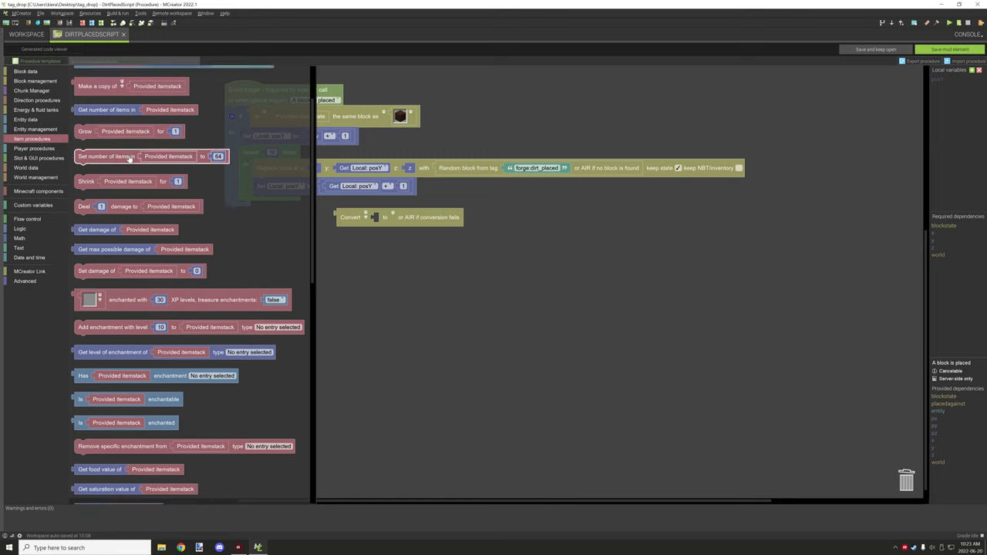
{"action": "scroll", "scroll_direction": "down", "scroll_amount": 3}
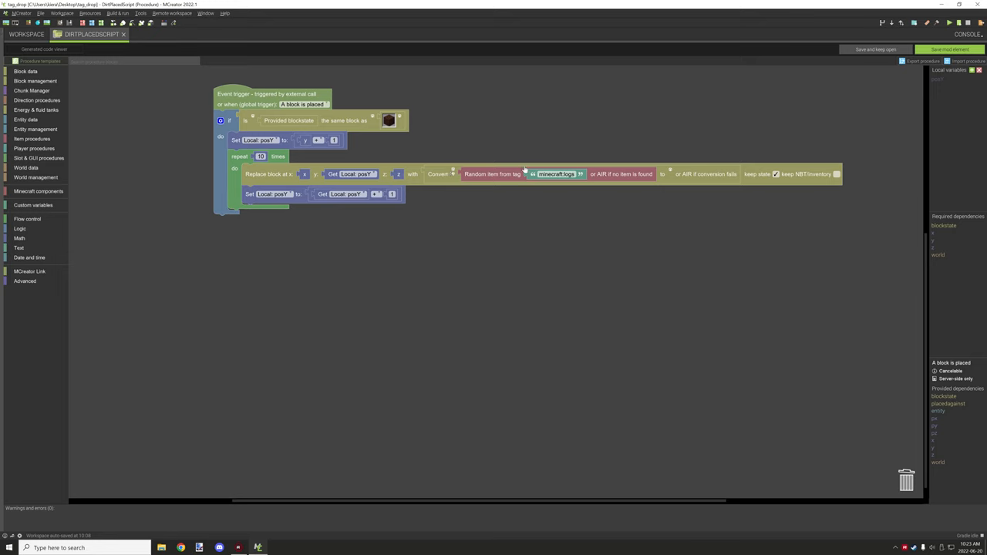
{"action": "mouse_move", "coordinate": [463, 159]}
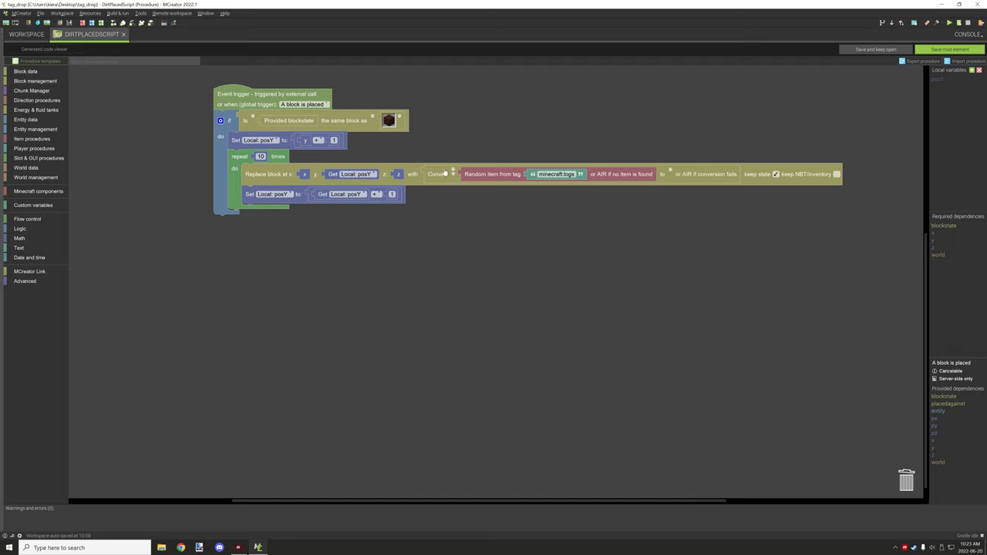
{"action": "mouse_move", "coordinate": [722, 182]}
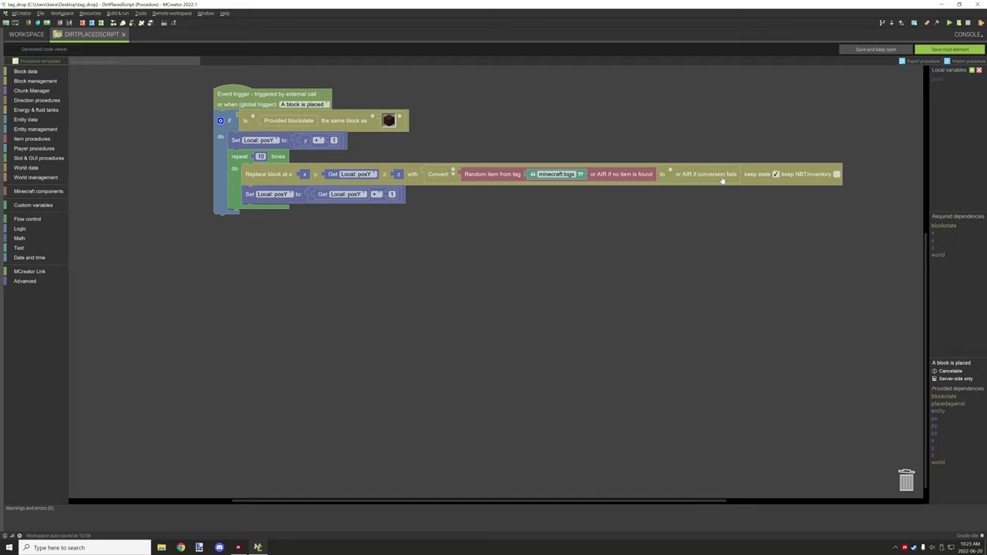
{"action": "mouse_move", "coordinate": [438, 198]}
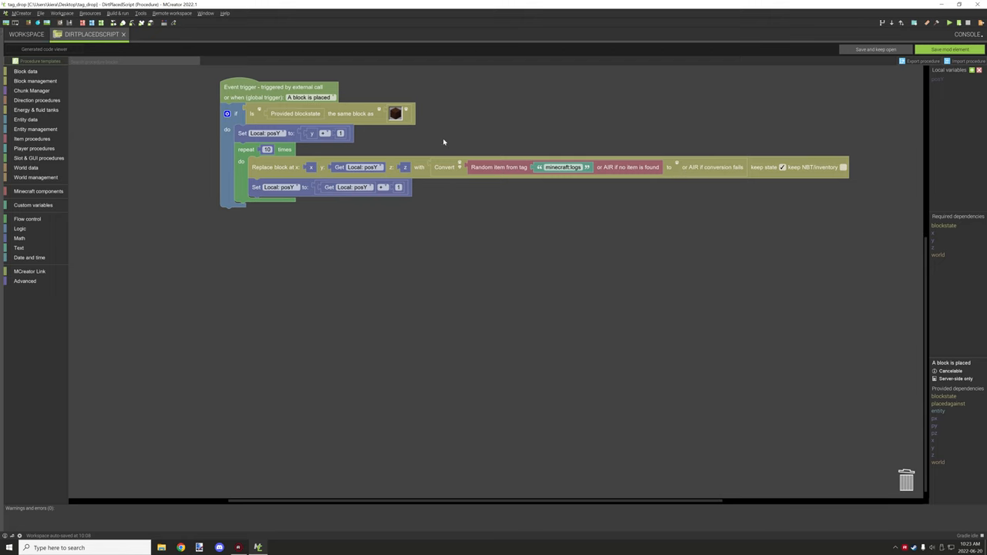
{"action": "mouse_move", "coordinate": [469, 139]}
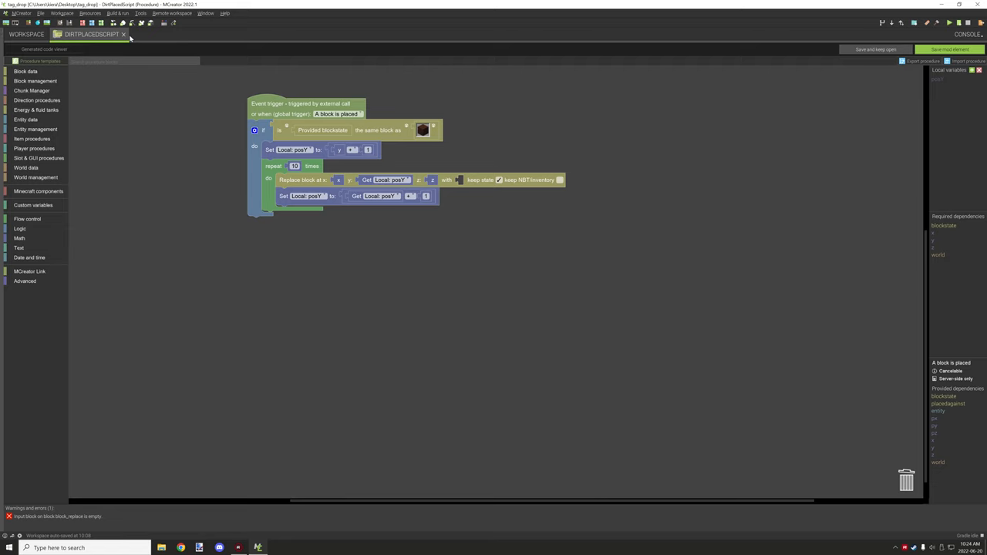
{"action": "mouse_move", "coordinate": [199, 34]}
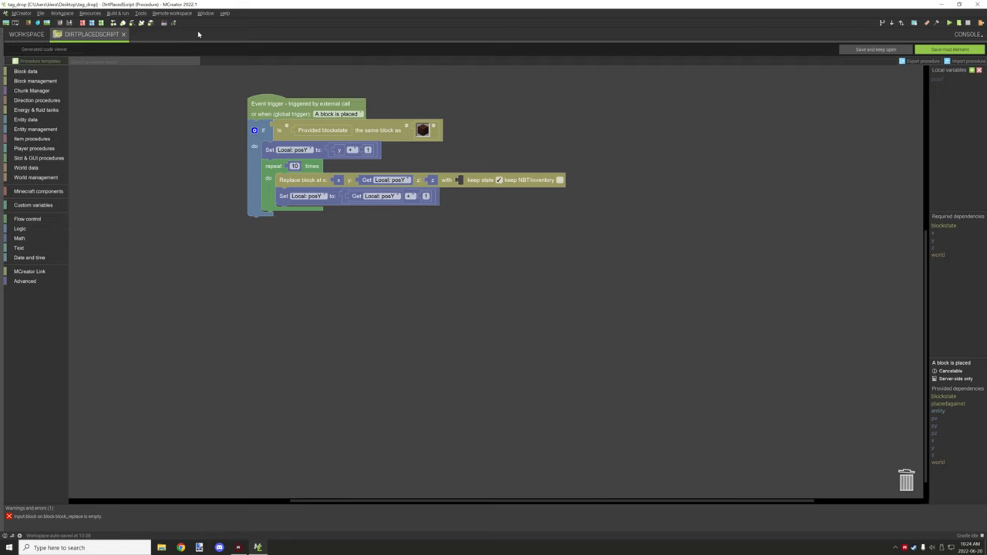